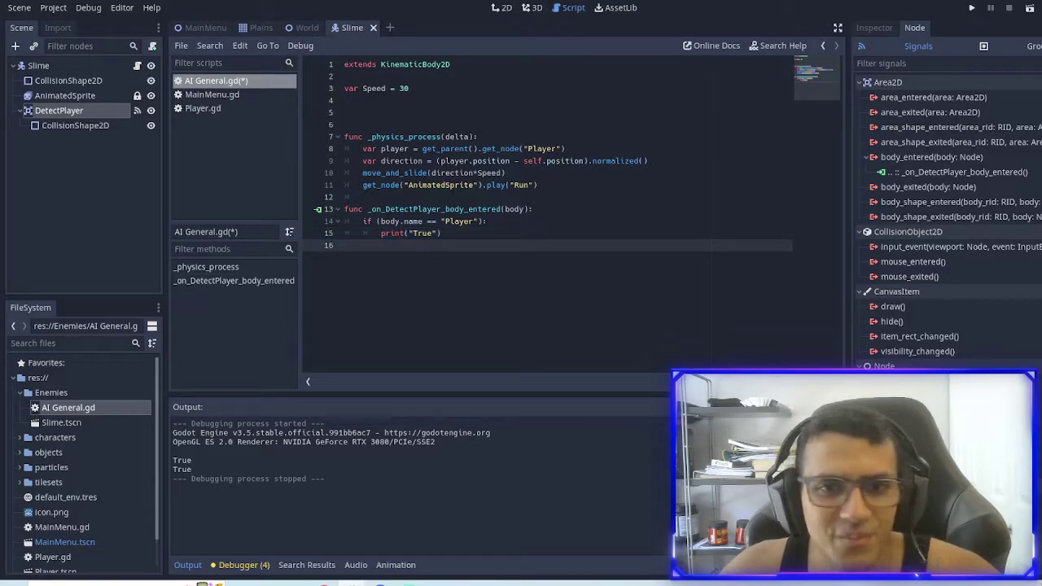
# Add var SeePlayer = false, chase only if SeePlayer, else play Idle, and set it in body_entered
pyautogui.doubleClick(412, 233)
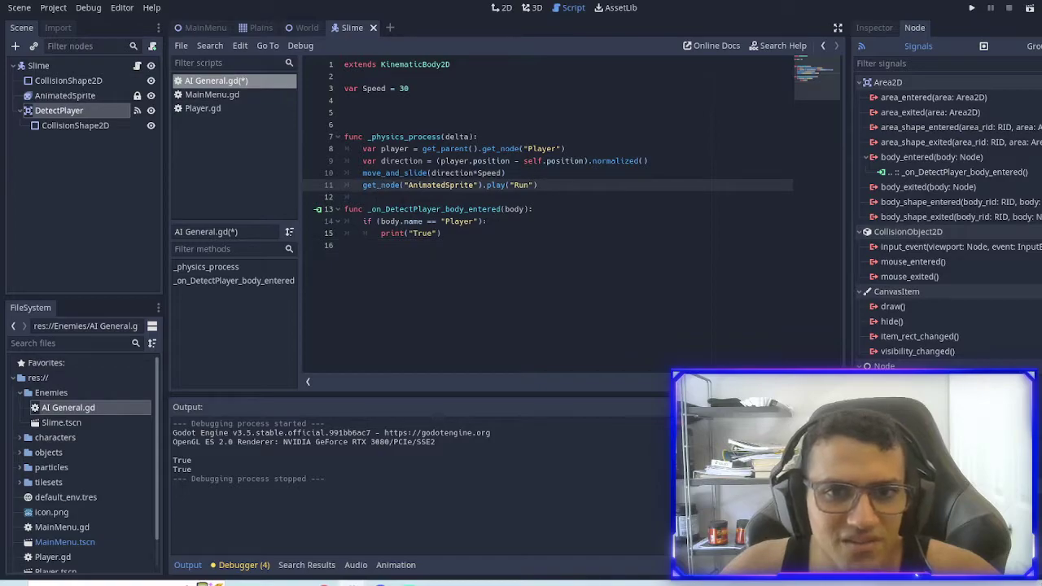
pyautogui.click(366, 197)
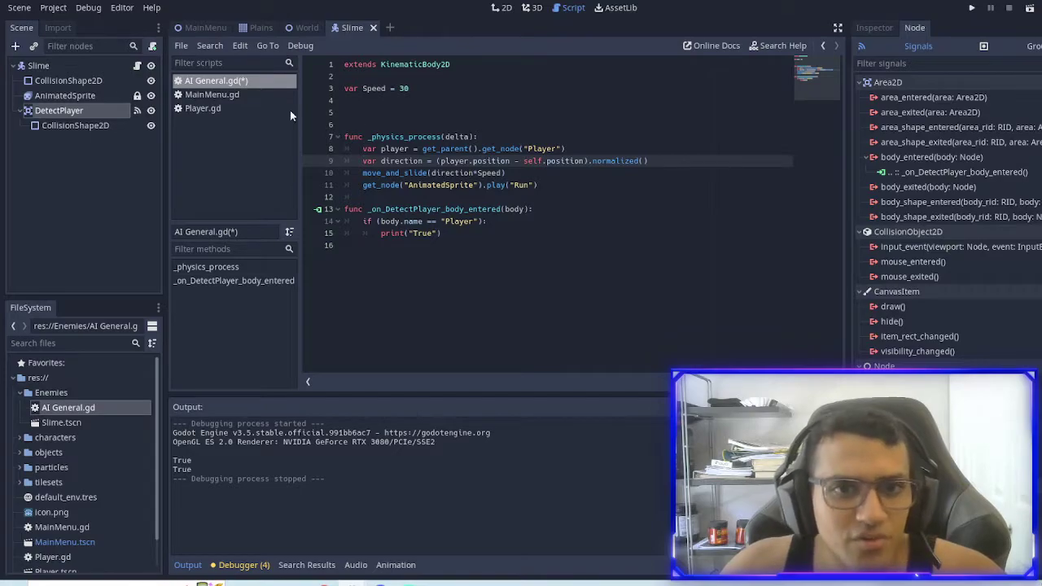
pyautogui.write('var')
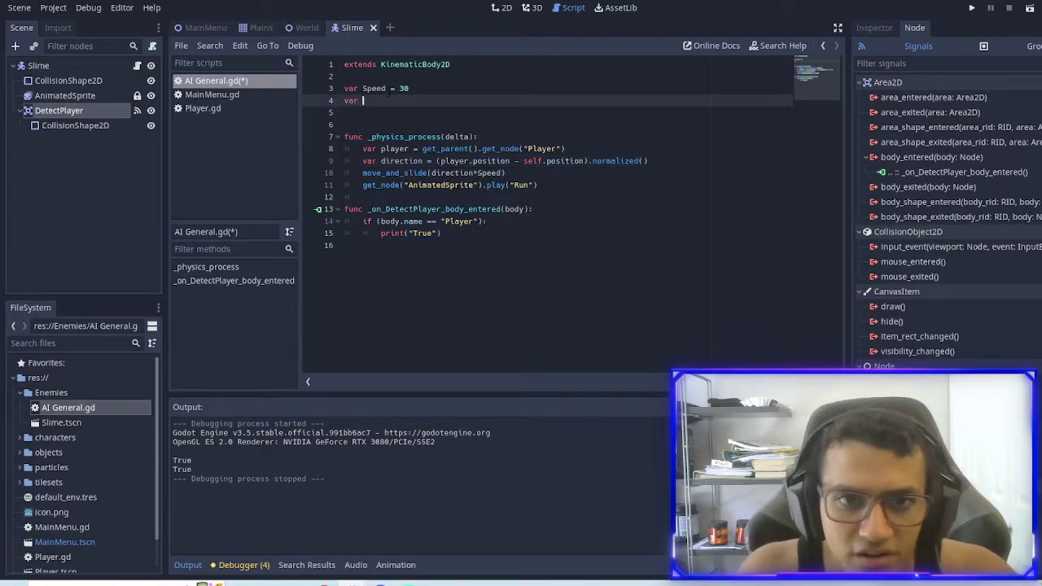
pyautogui.write('see')
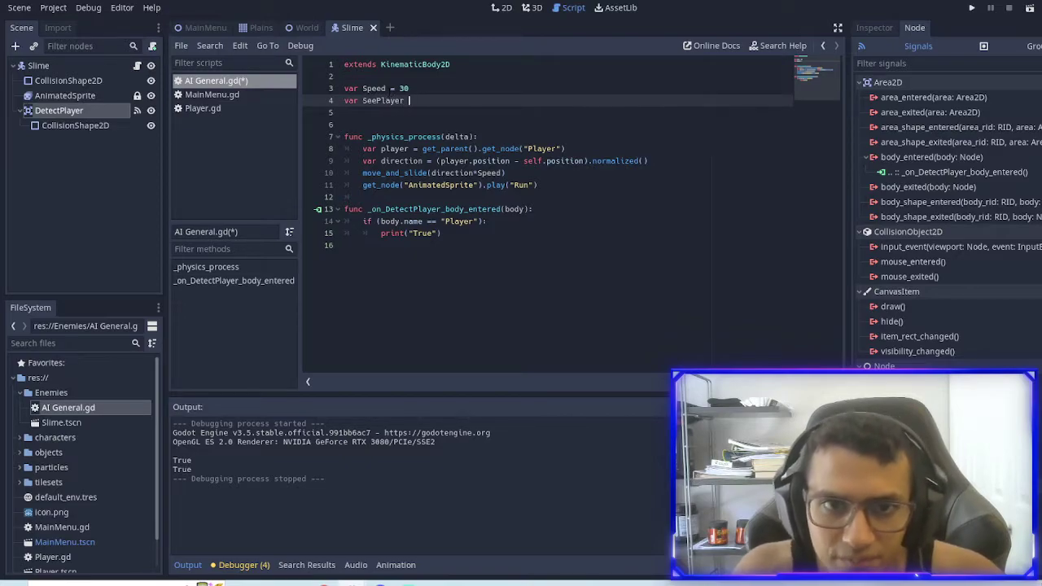
pyautogui.write('= false')
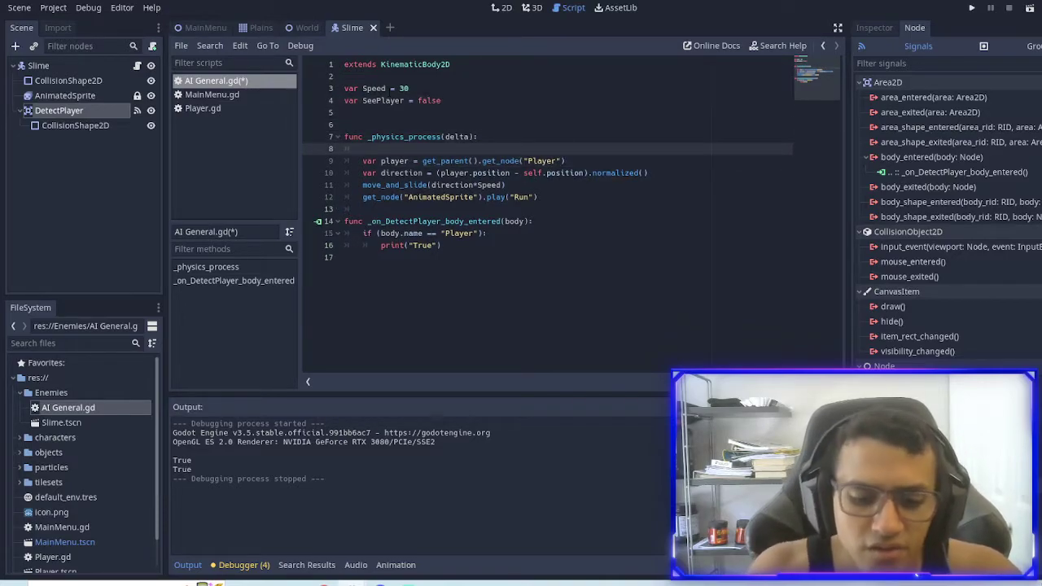
pyautogui.write('if seed(')
pyautogui.write('get_node("AnimatedSprite").play("Idle')
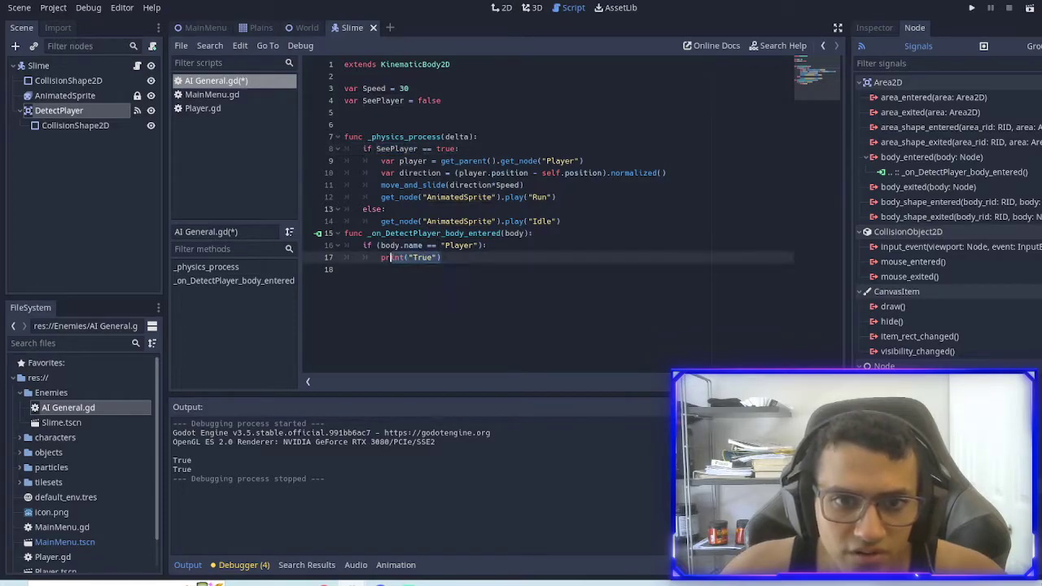
pyautogui.write('SeePlayer = true')
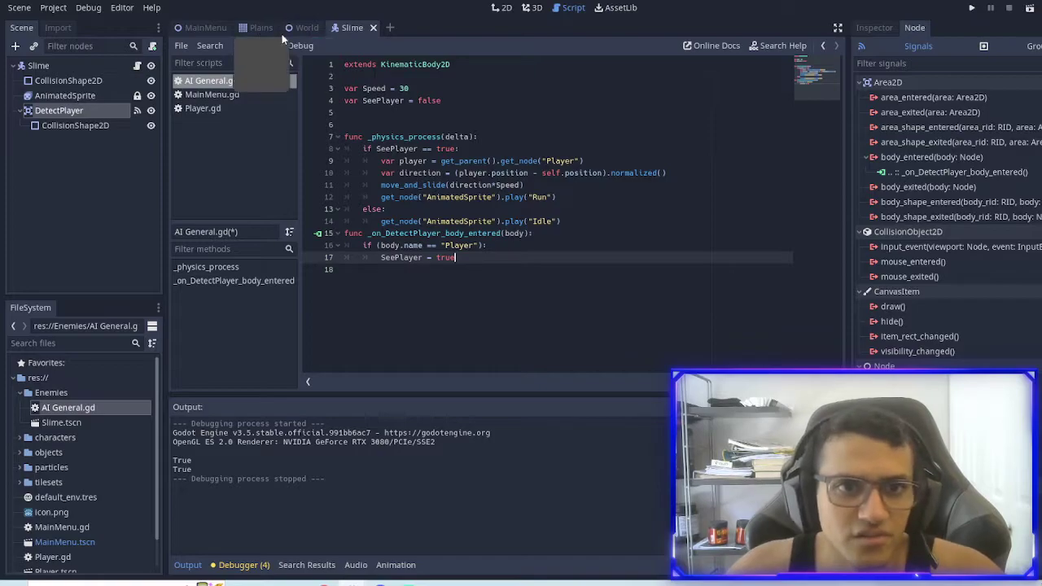
# Run the World scene to test the slime's chase, then close the game window
pyautogui.click(307, 27)
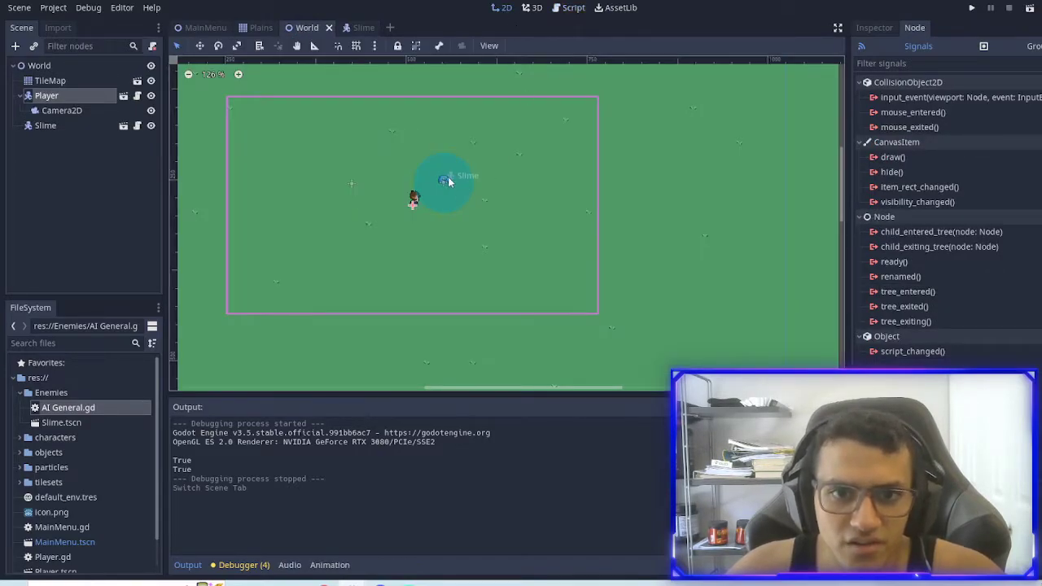
pyautogui.click(971, 7)
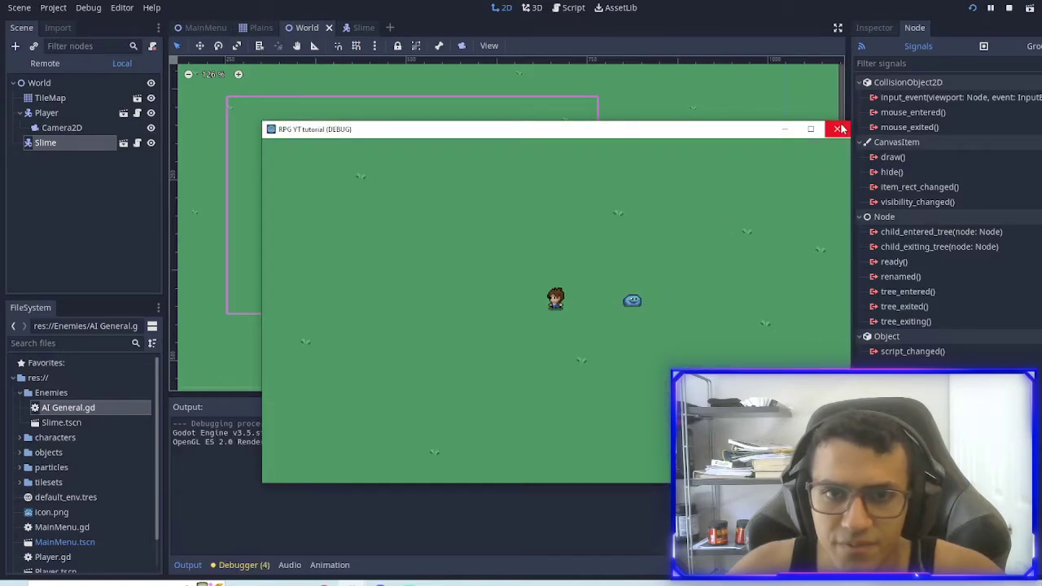
pyautogui.click(840, 128)
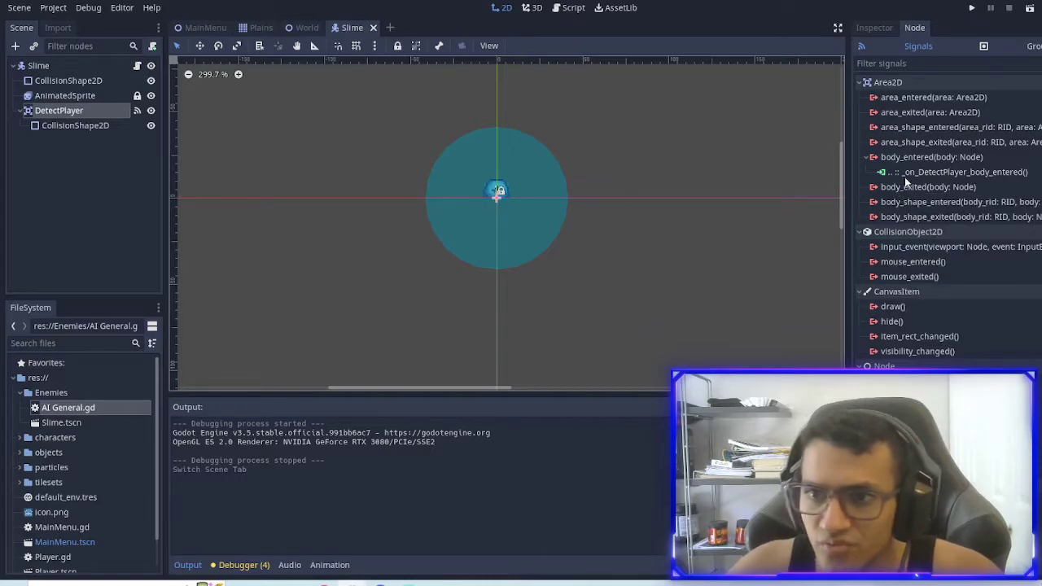
# Connect DetectPlayer's body_exited to set SeePlayer = false for Player, then run the game
pyautogui.doubleClick(928, 186)
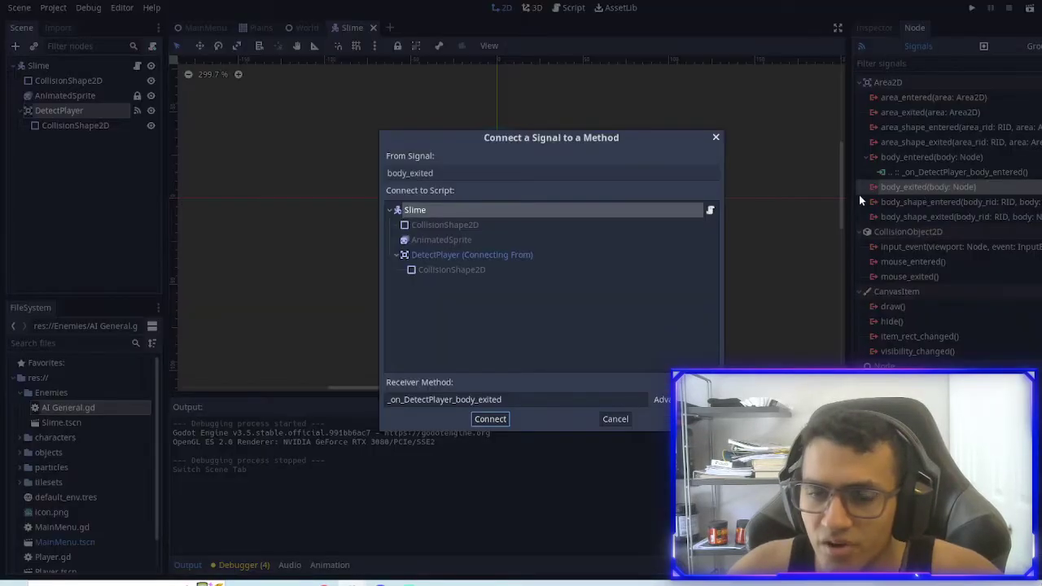
pyautogui.click(489, 419)
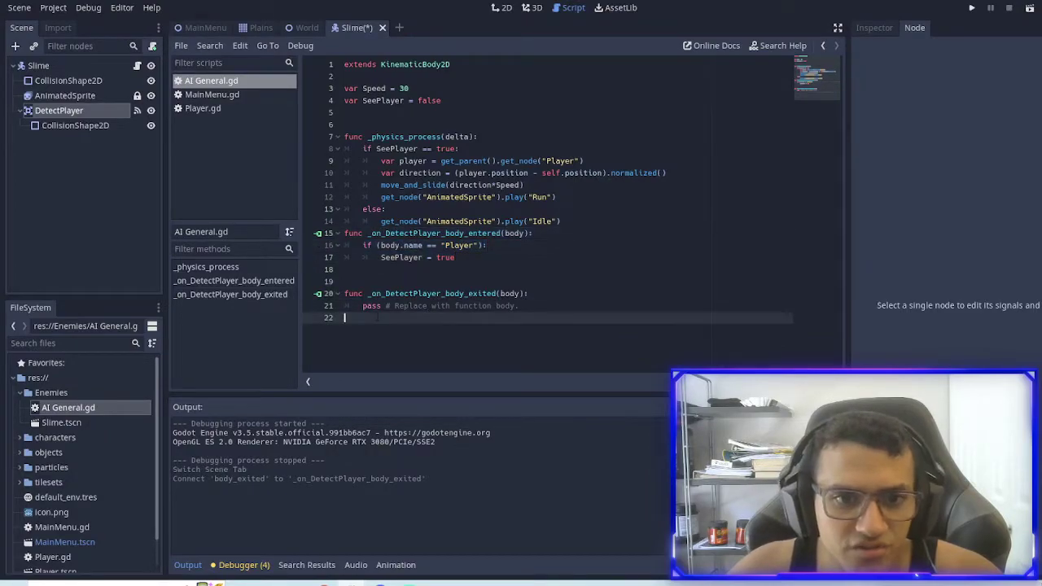
pyautogui.write('if (body.name == "Player"):')
pyautogui.write('SeePlayer = fa')
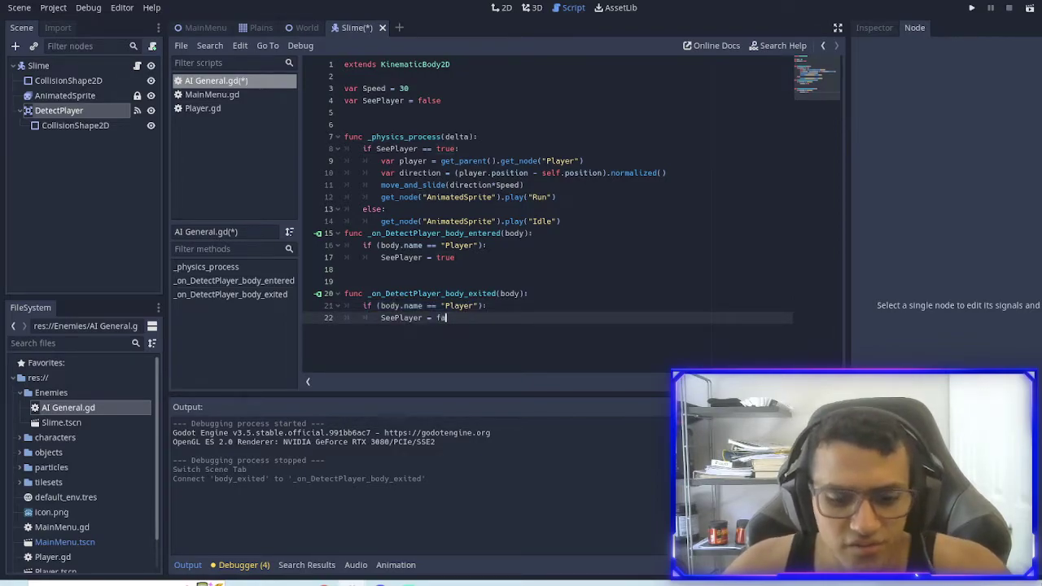
pyautogui.write('lse')
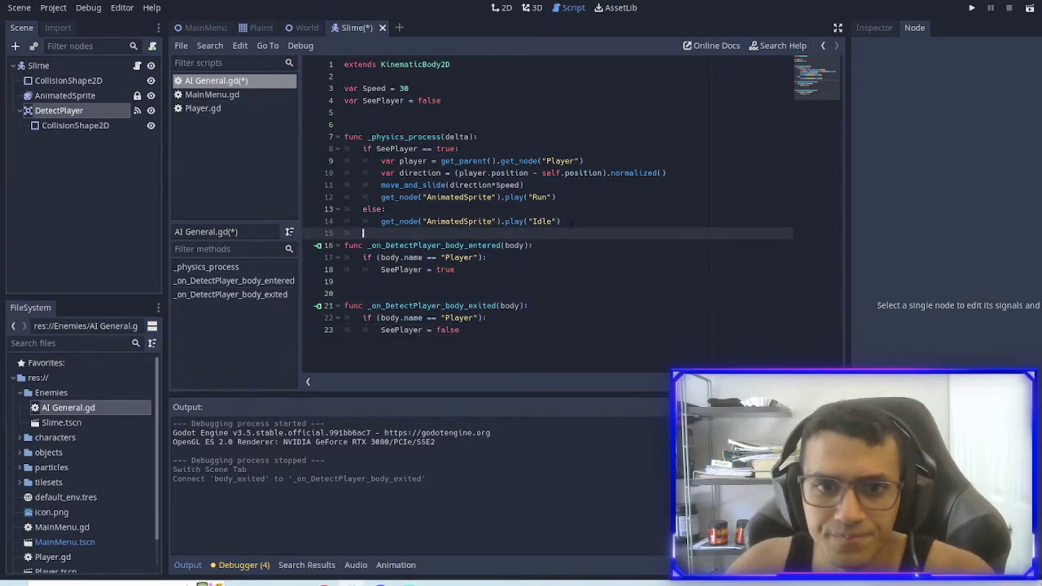
pyautogui.click(971, 7)
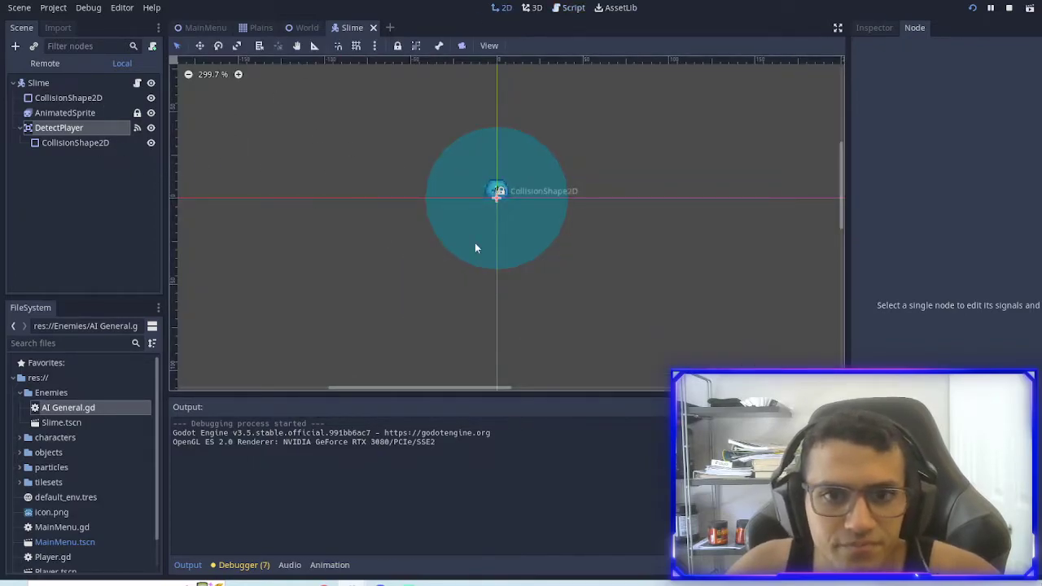
# Zoom in on the Slime and select DetectPlayer to view its connected signals
pyautogui.scroll(3)
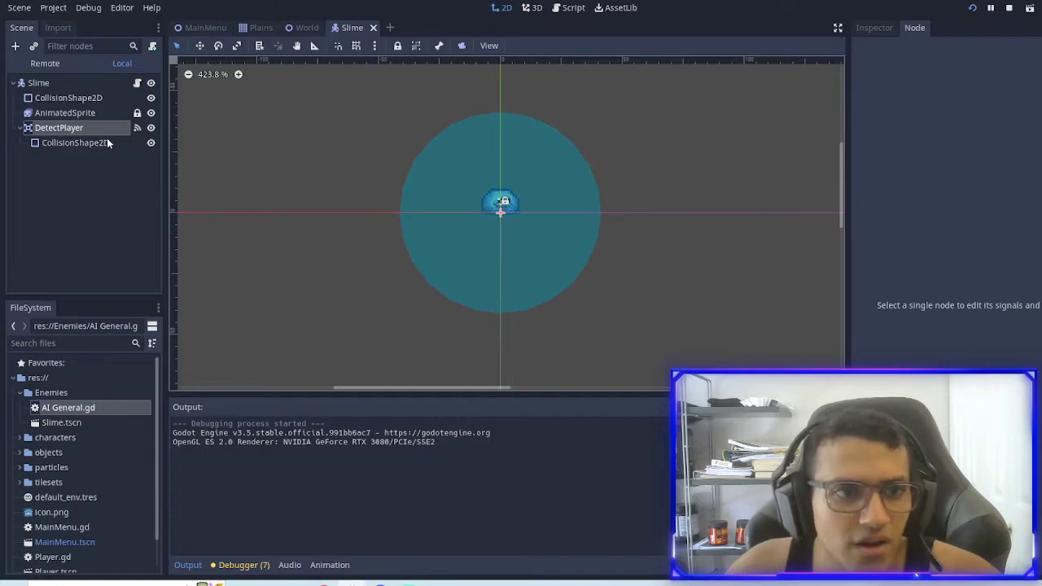
pyautogui.click(59, 128)
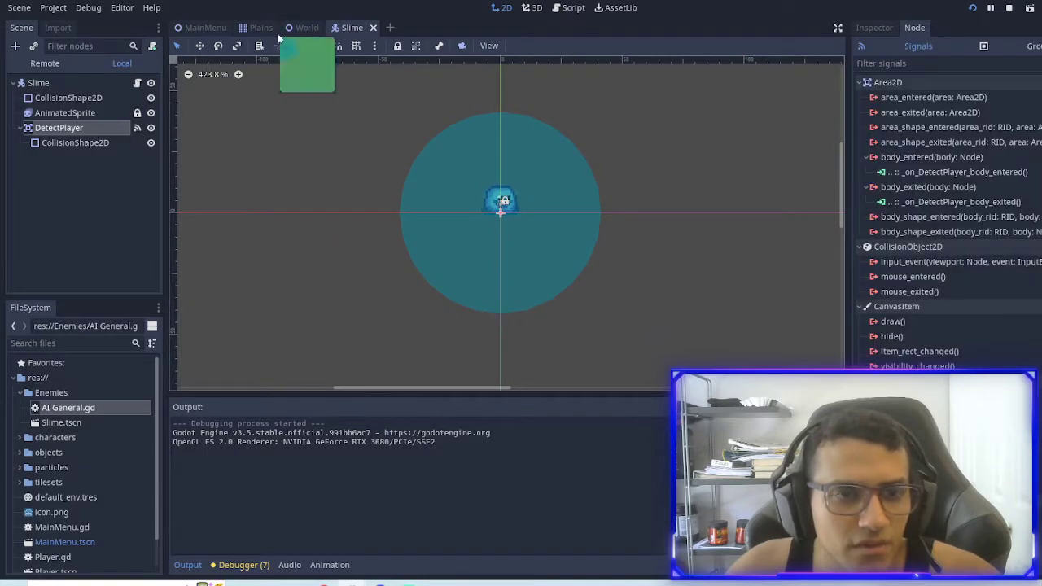
pyautogui.moveTo(75, 143)
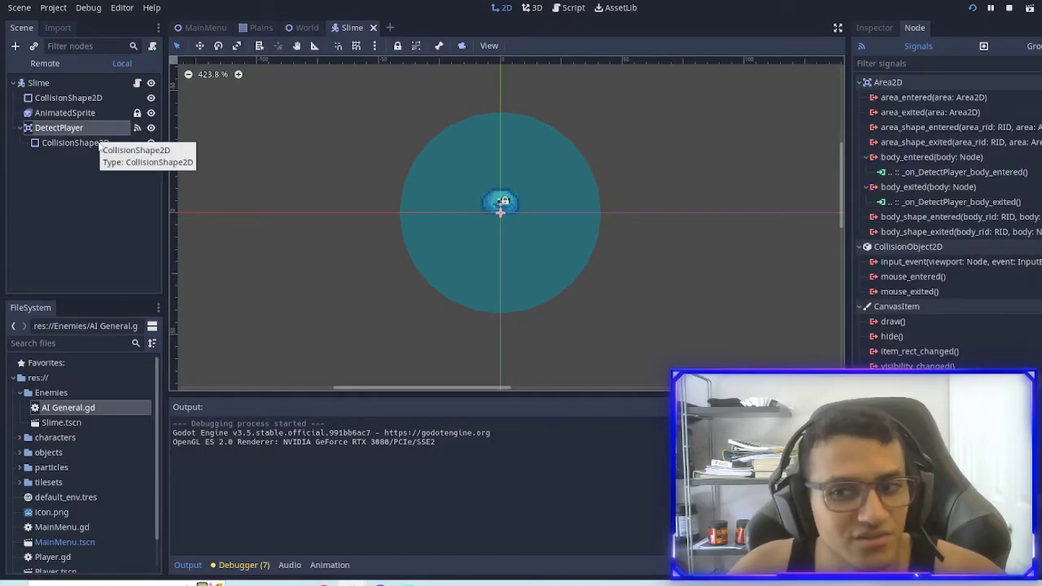
pyautogui.moveTo(120, 144)
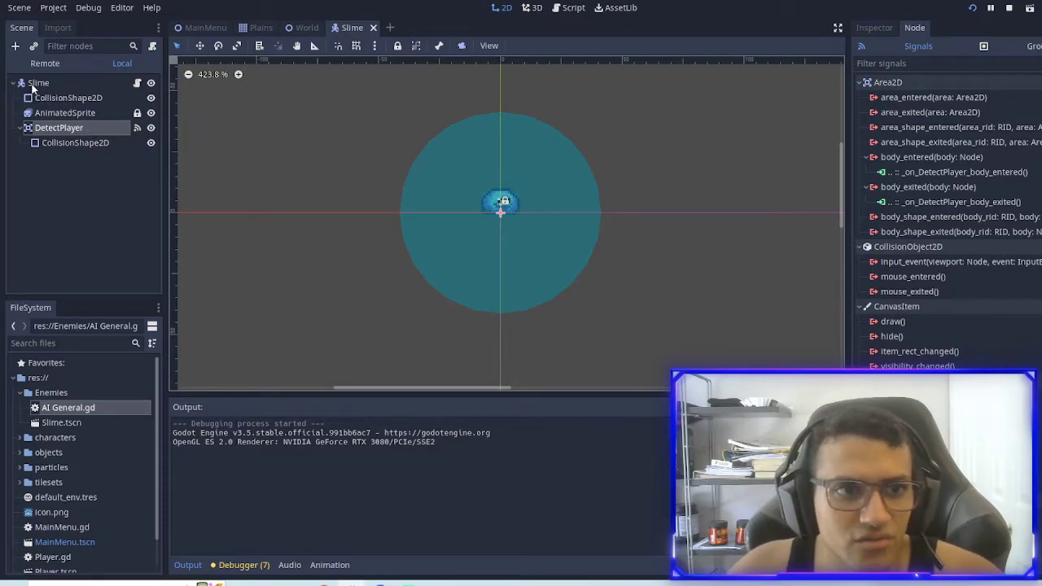
# Add an Area2D child node to Slime named AttackRange
pyautogui.click(15, 45)
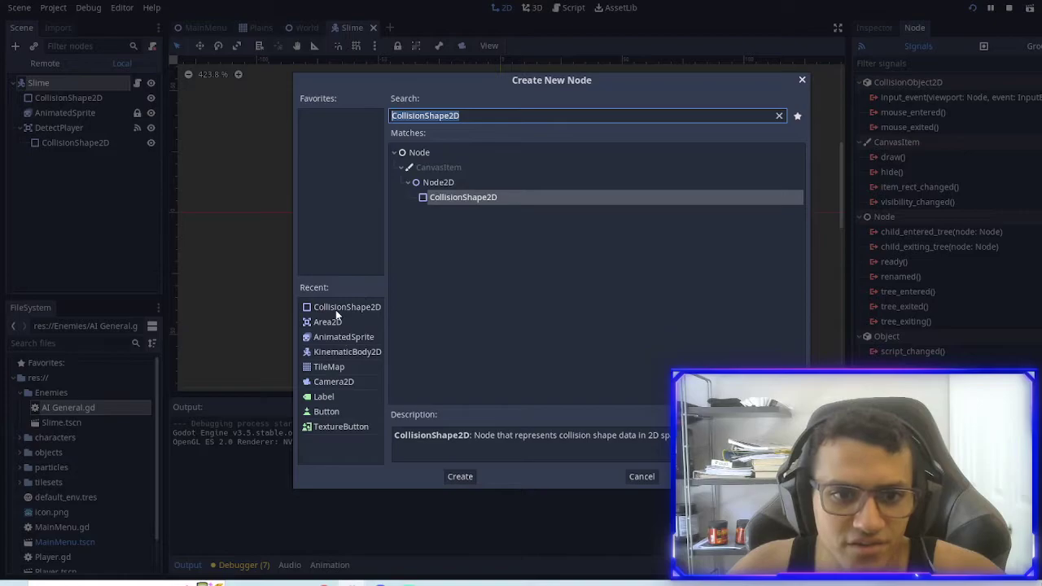
pyautogui.click(328, 322)
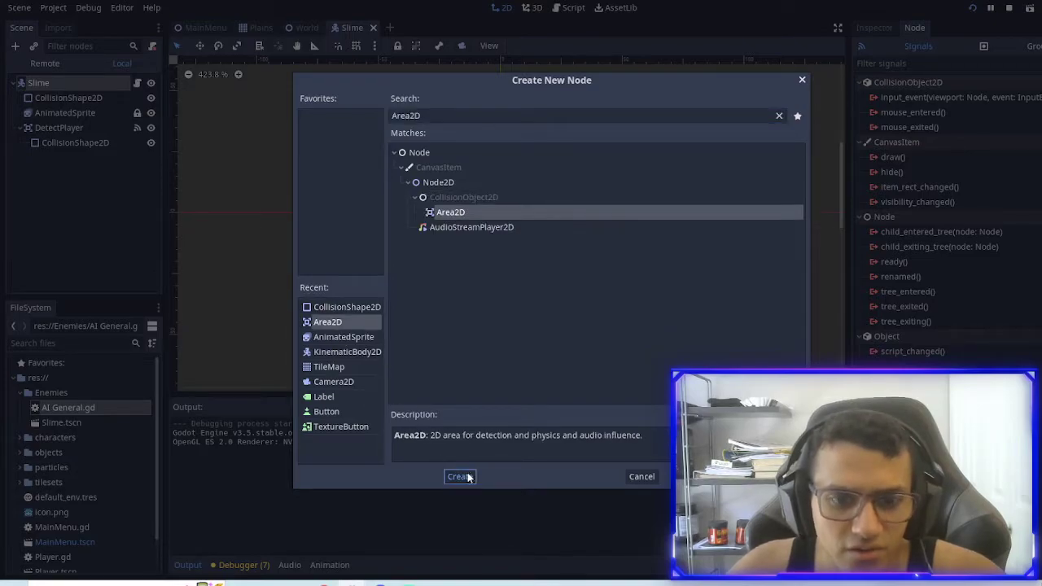
pyautogui.click(459, 476)
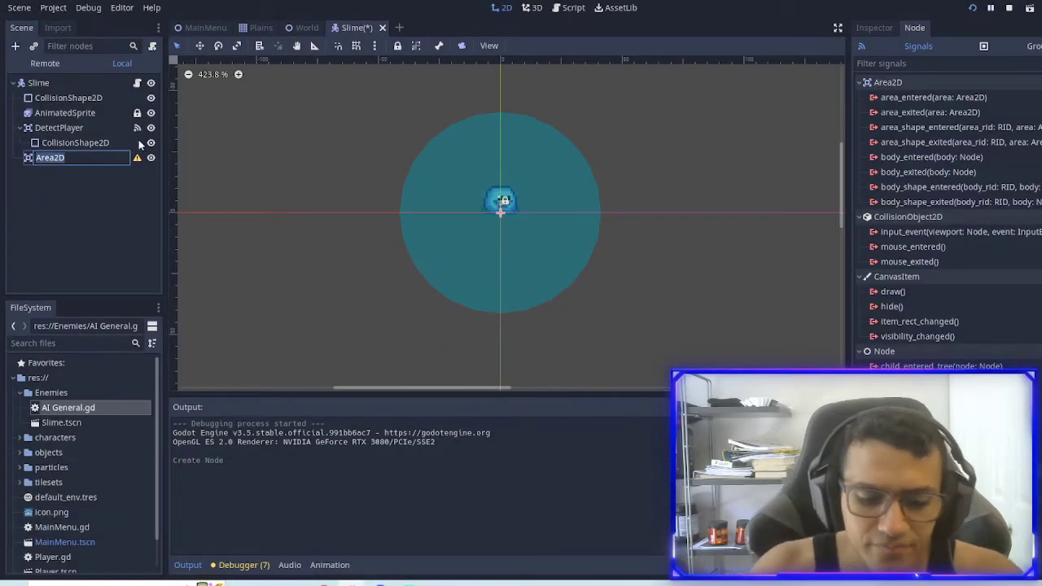
pyautogui.write('AttackRange')
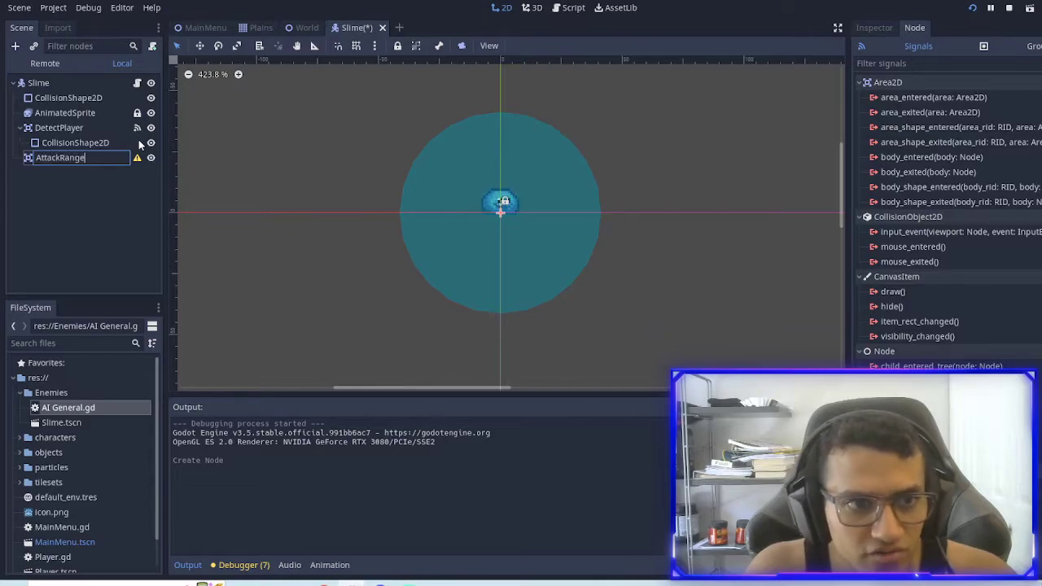
# Enlarge the detection circle radius and give AttackRange a new CircleShape2D
pyautogui.click(15, 46)
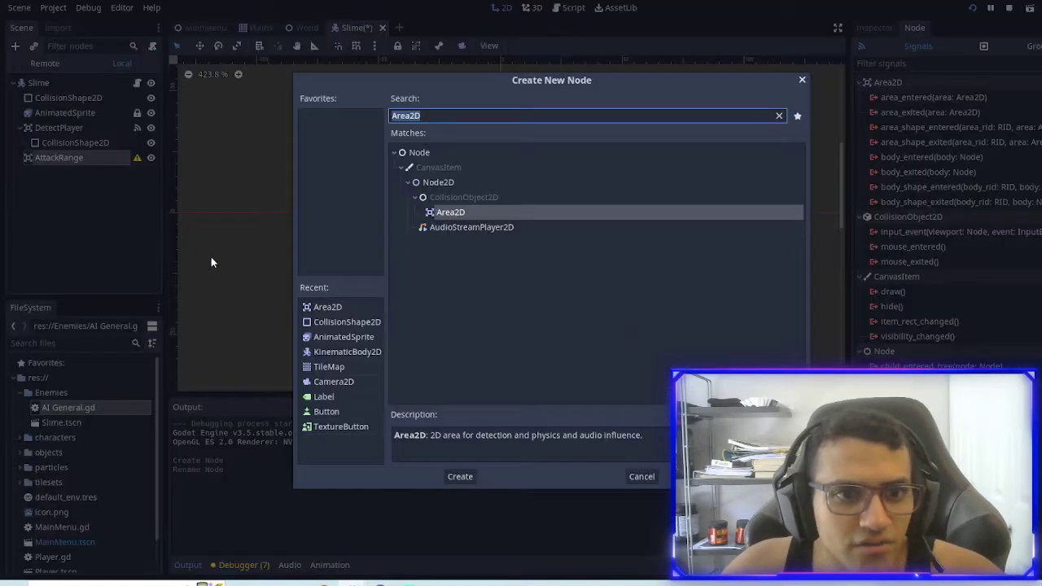
pyautogui.click(460, 476)
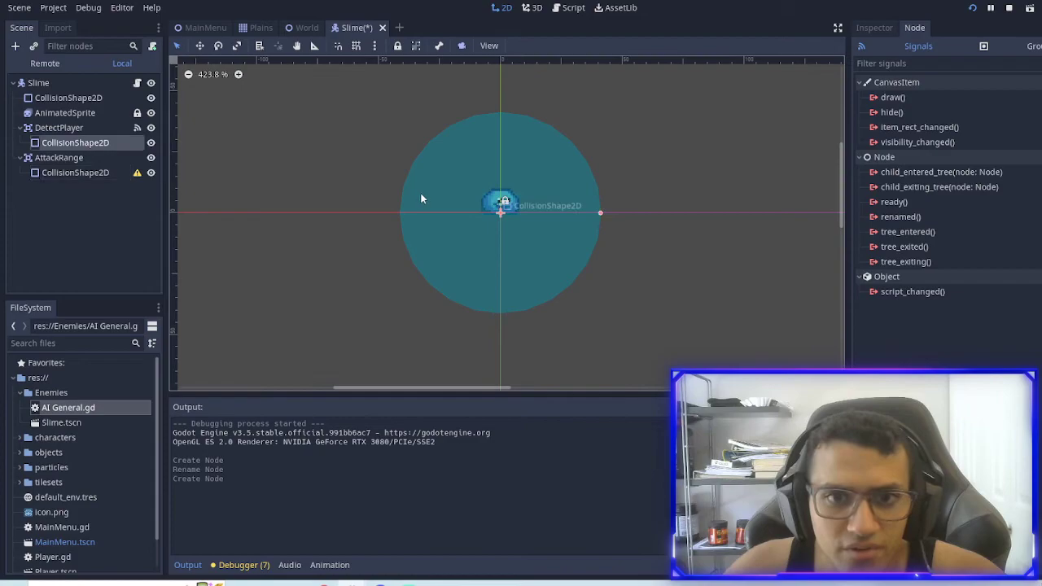
pyautogui.moveTo(600, 213); pyautogui.dragTo(670, 213)
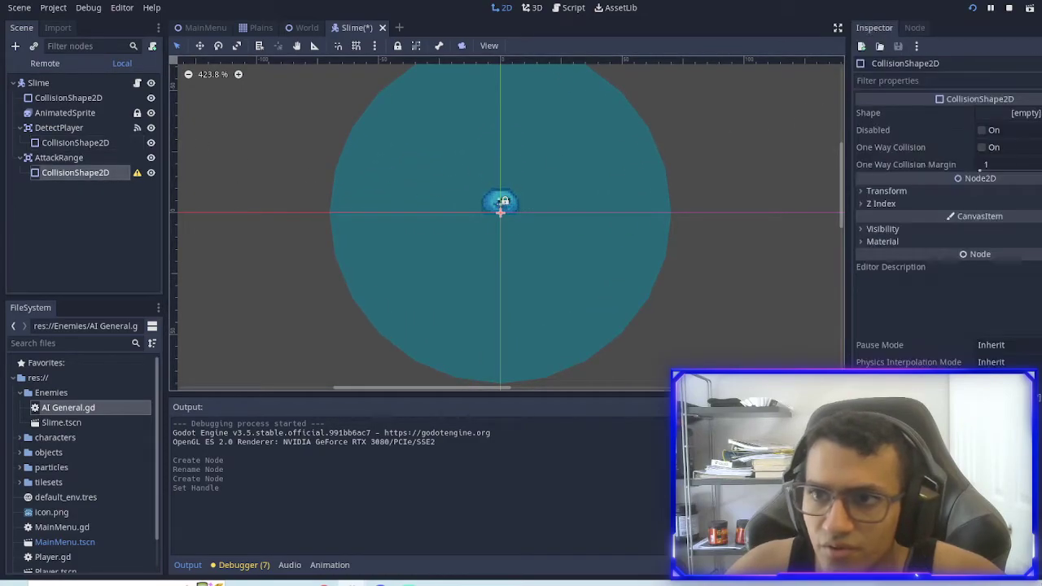
pyautogui.click(1025, 112)
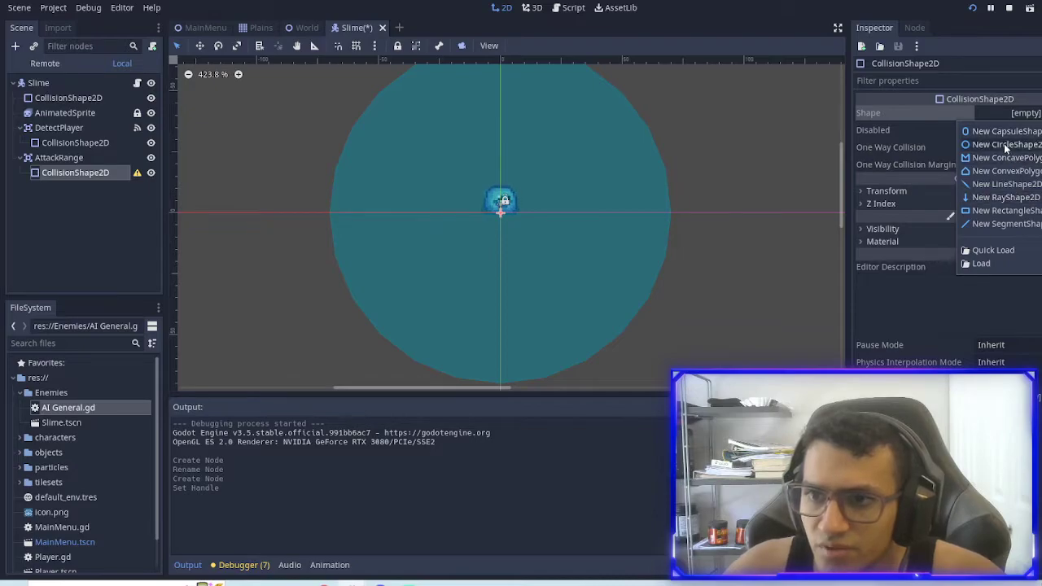
pyautogui.click(1006, 144)
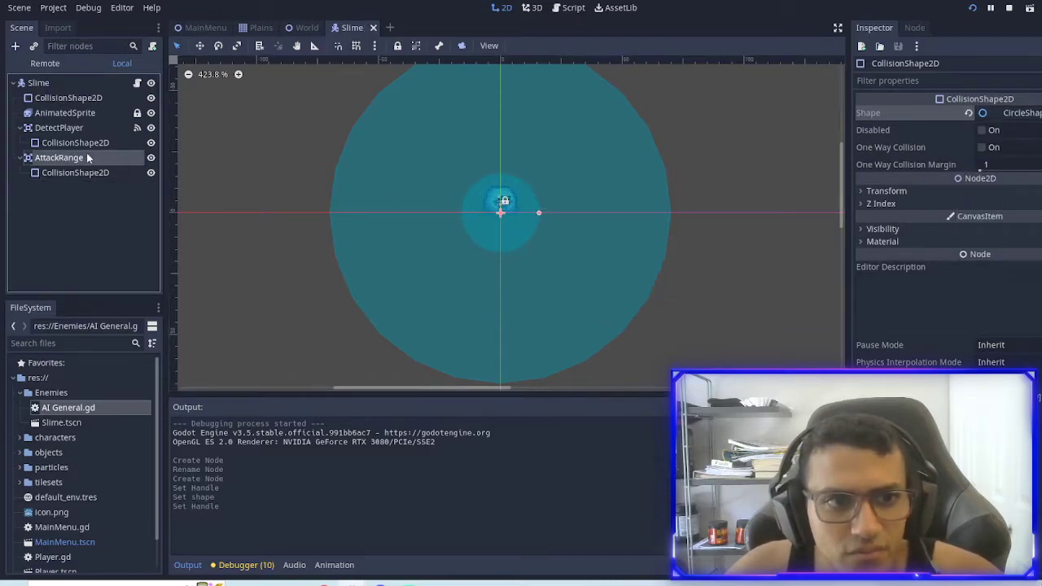
# Connect AttackRange's body_entered so the handler plays the Attack animation for Player
pyautogui.click(914, 27)
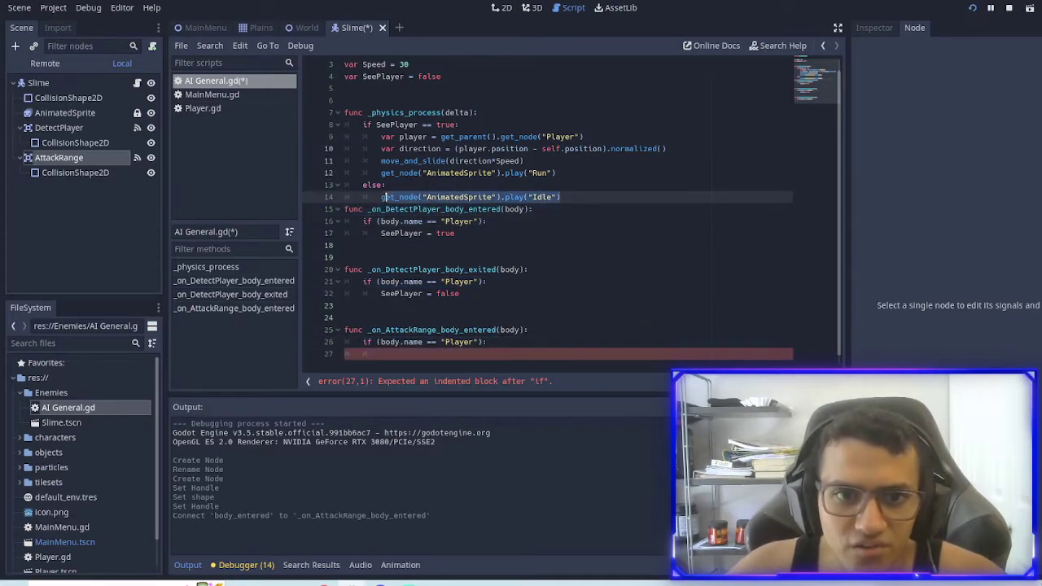
pyautogui.write('get_node("AnimatedSprite").play("Idle")')
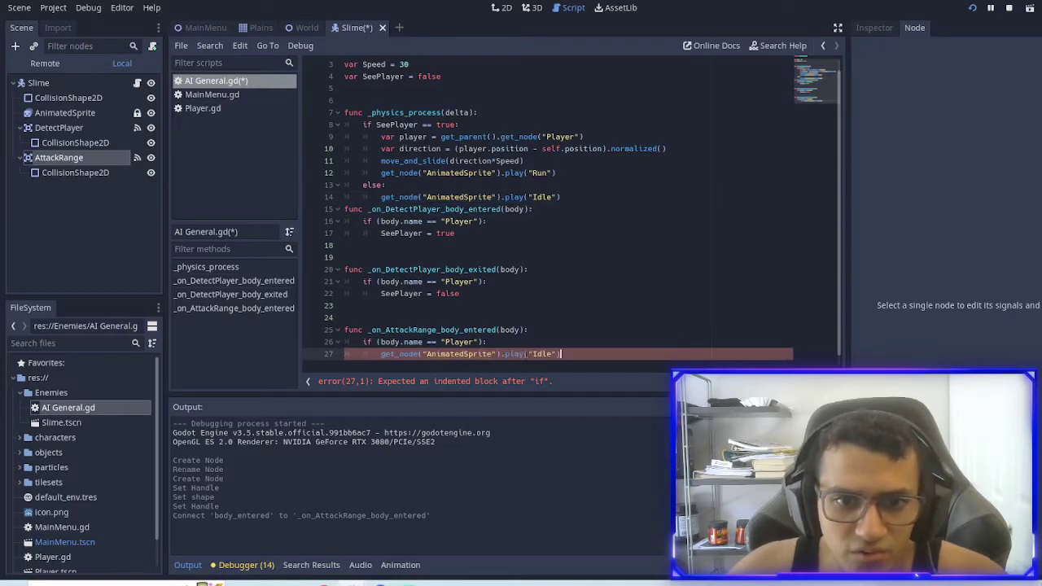
pyautogui.write('Att')
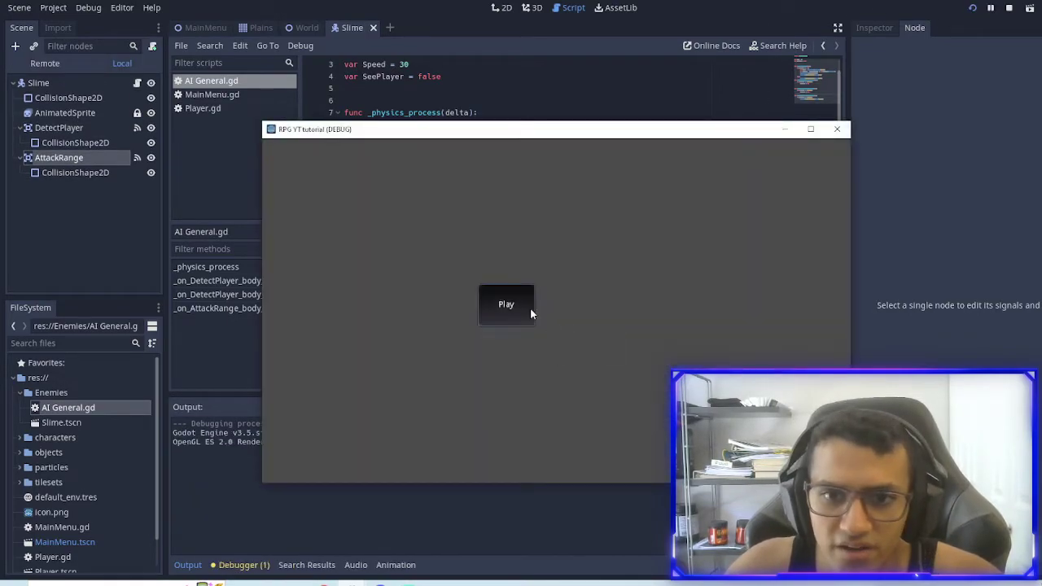
pyautogui.click(506, 304)
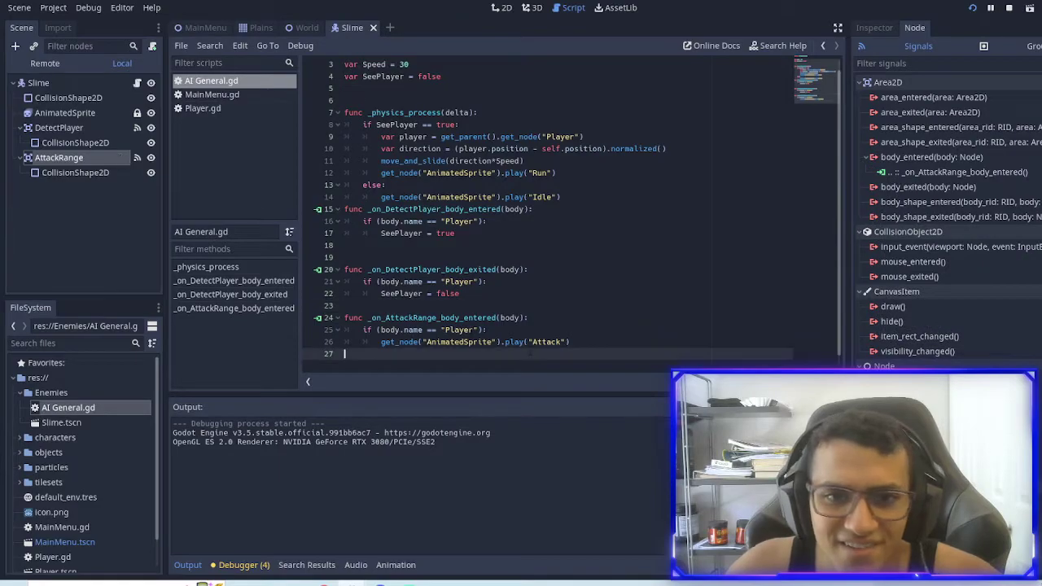
# Review AnimatedSprite's Attack frames, add a blank line before the detection handlers, return to 2D
pyautogui.click(65, 112)
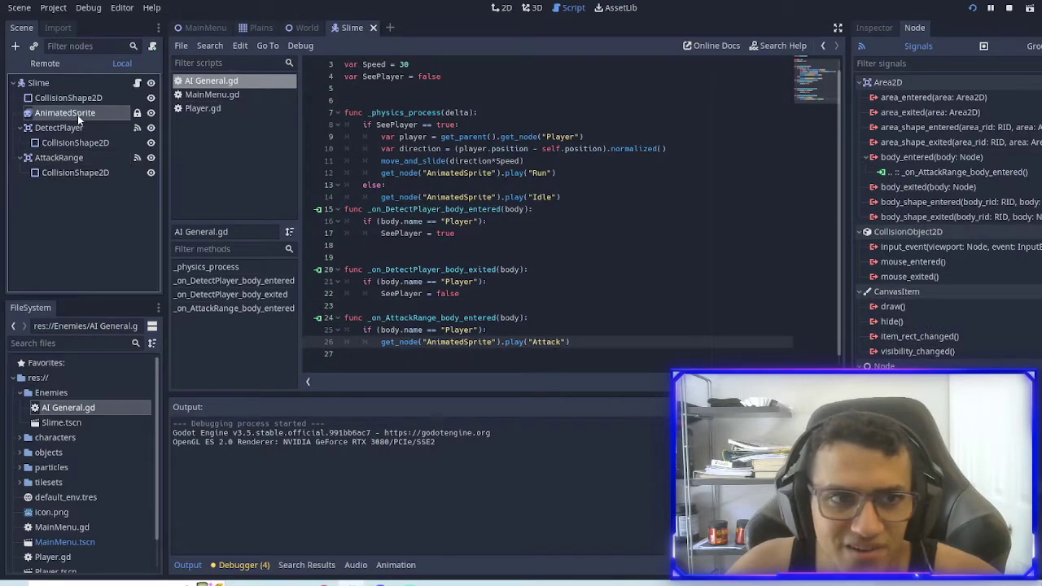
pyautogui.click(65, 112)
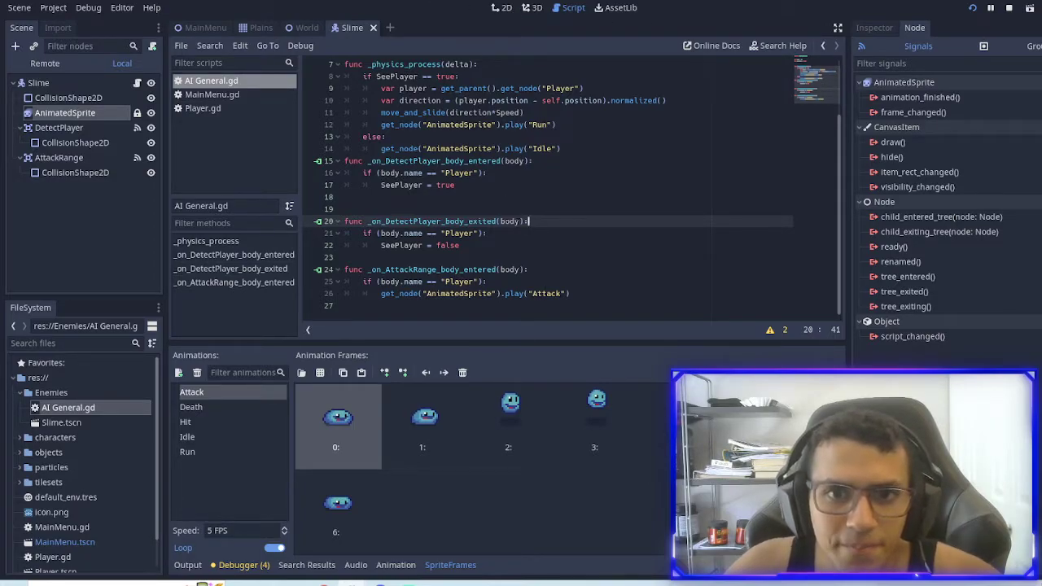
pyautogui.moveTo(619, 27)
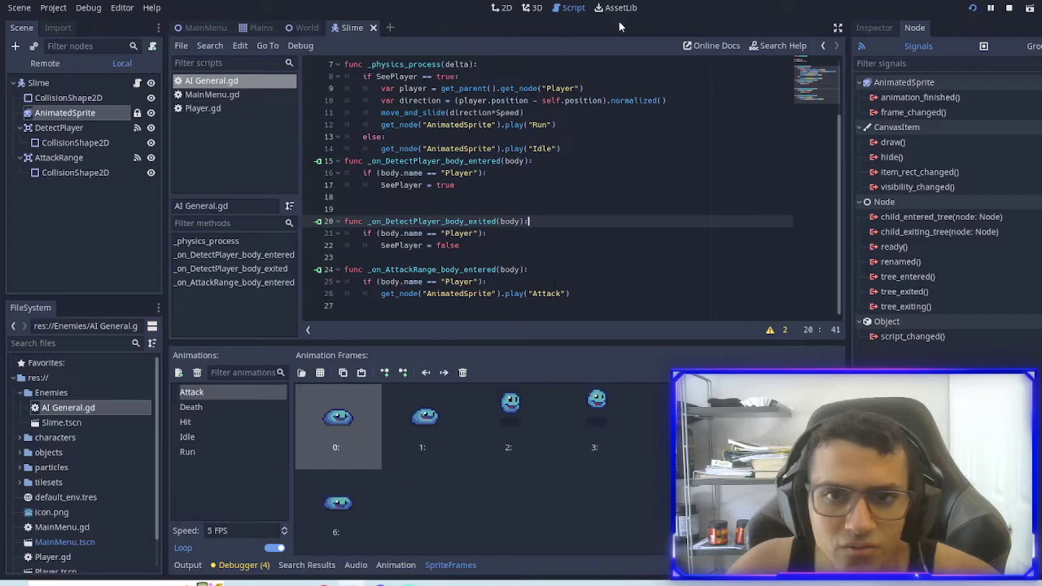
pyautogui.scroll(3)
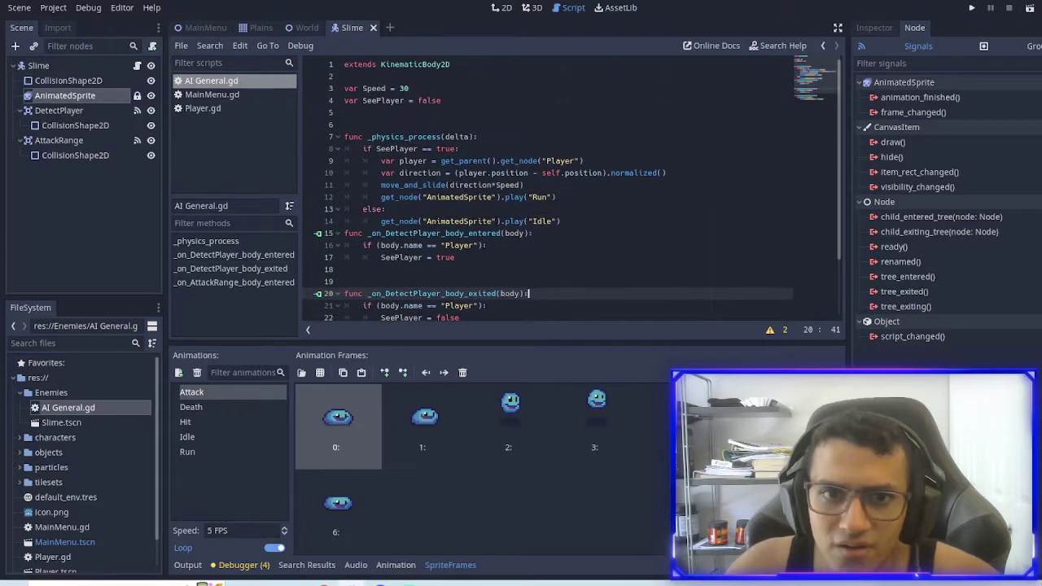
pyautogui.scroll(-3)
pyautogui.write('if (body.name == "Player"):')
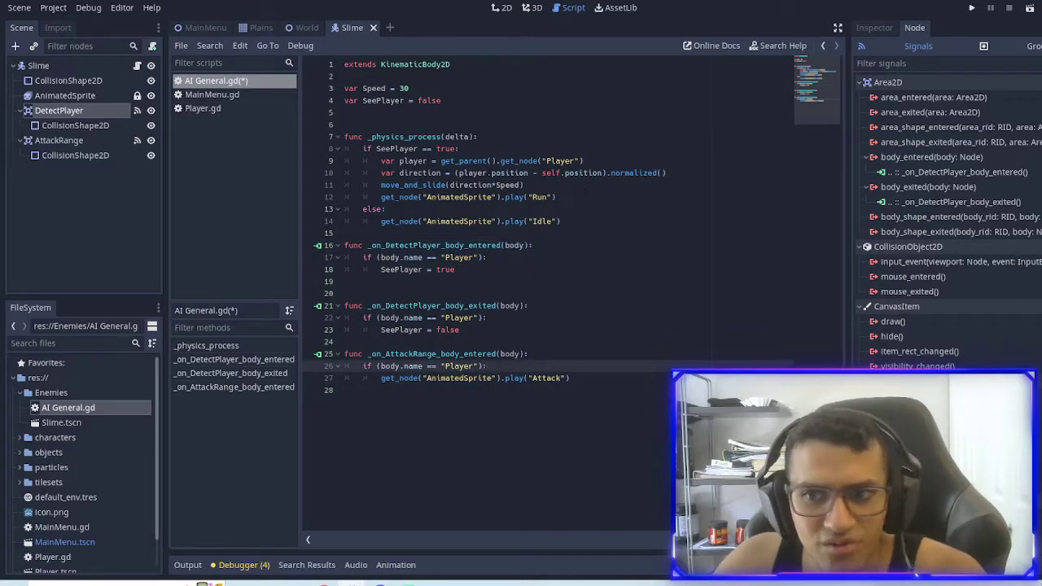
pyautogui.click(496, 197)
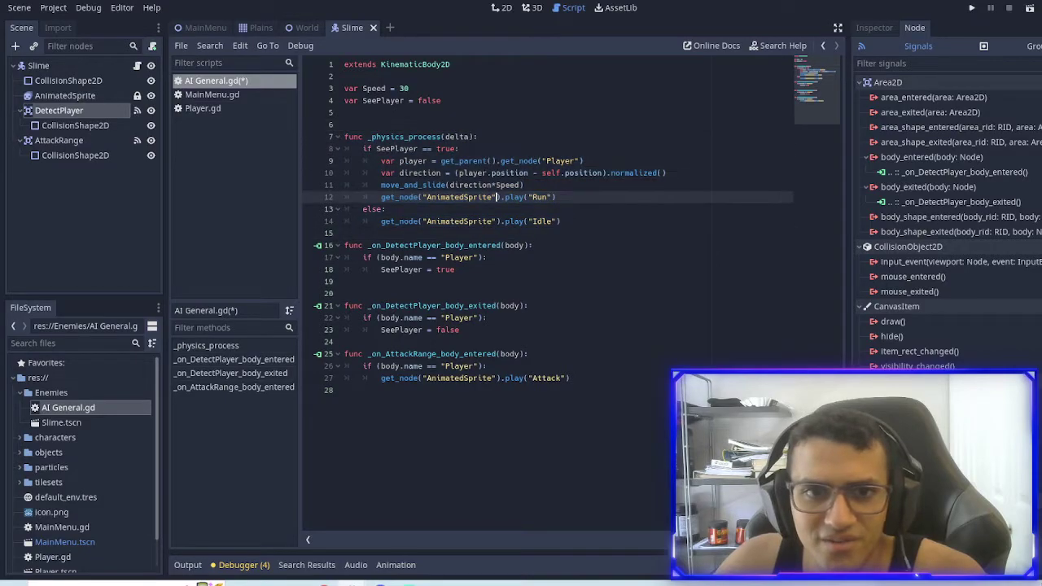
pyautogui.click(503, 8)
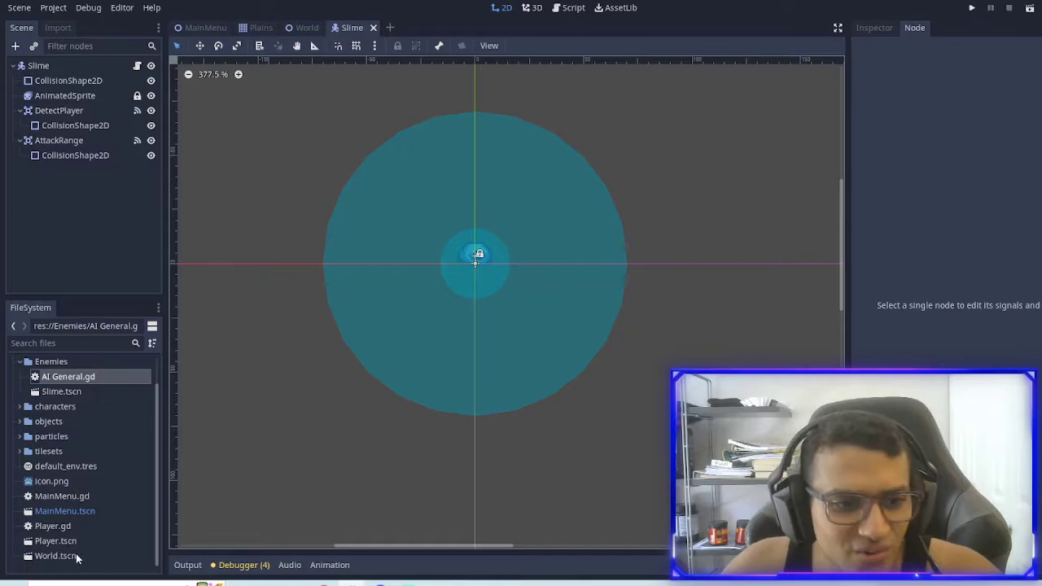
# Open Player.tscn, create a Global folder in res://, and start a new script inside it
pyautogui.doubleClick(55, 541)
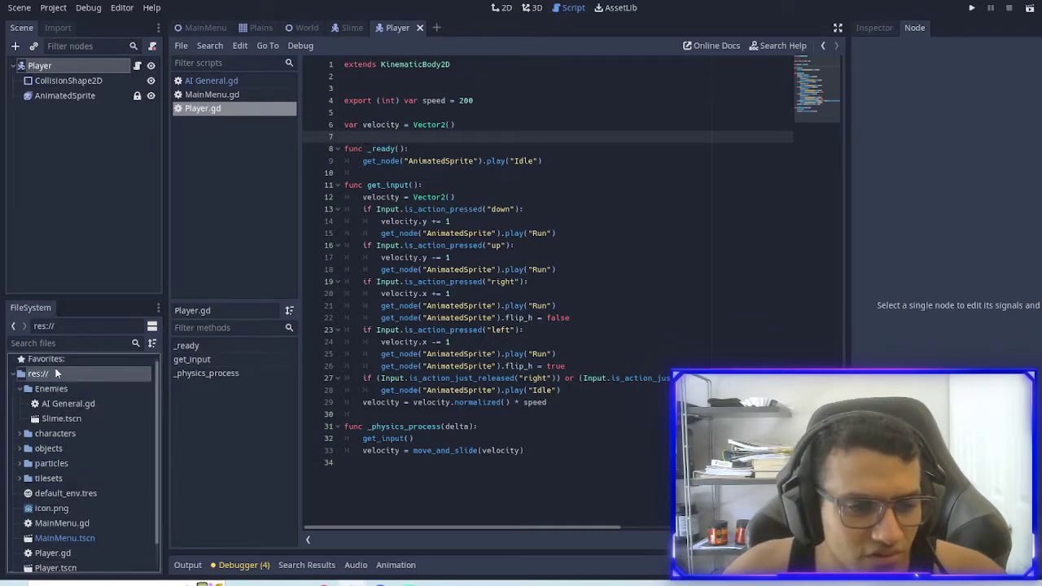
pyautogui.click(502, 8)
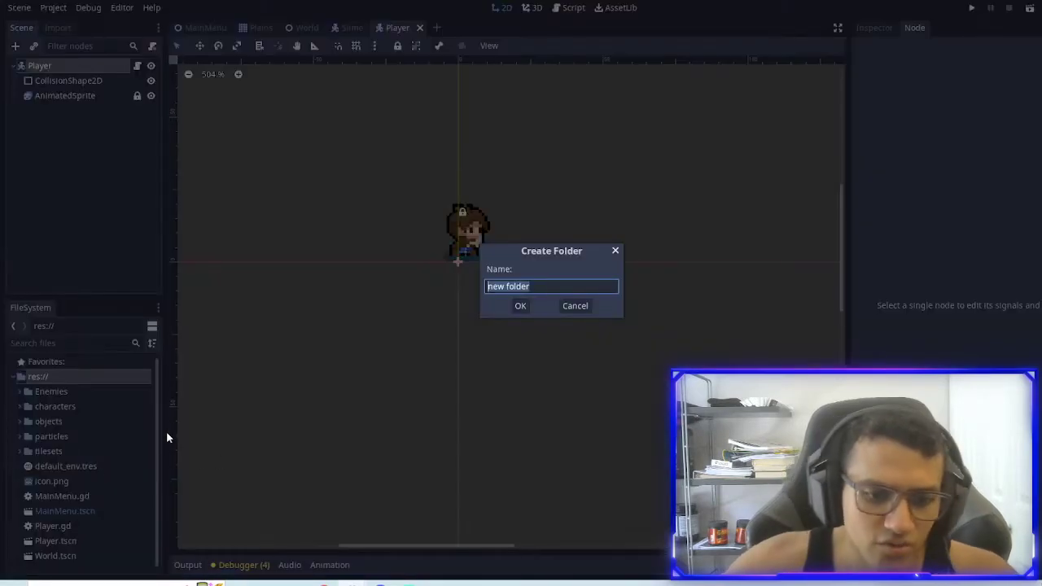
pyautogui.click(520, 306)
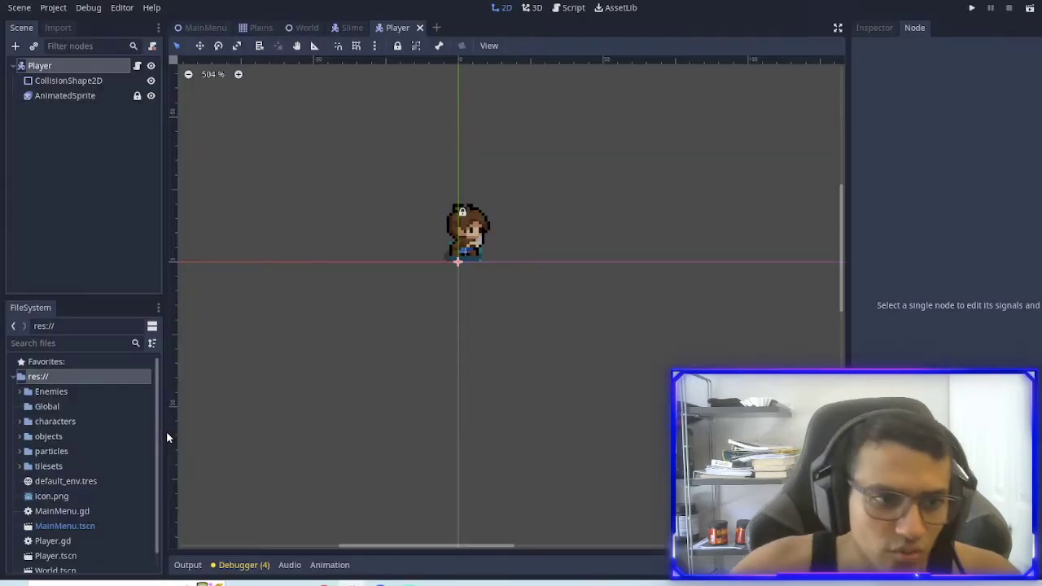
pyautogui.rightClick(47, 406)
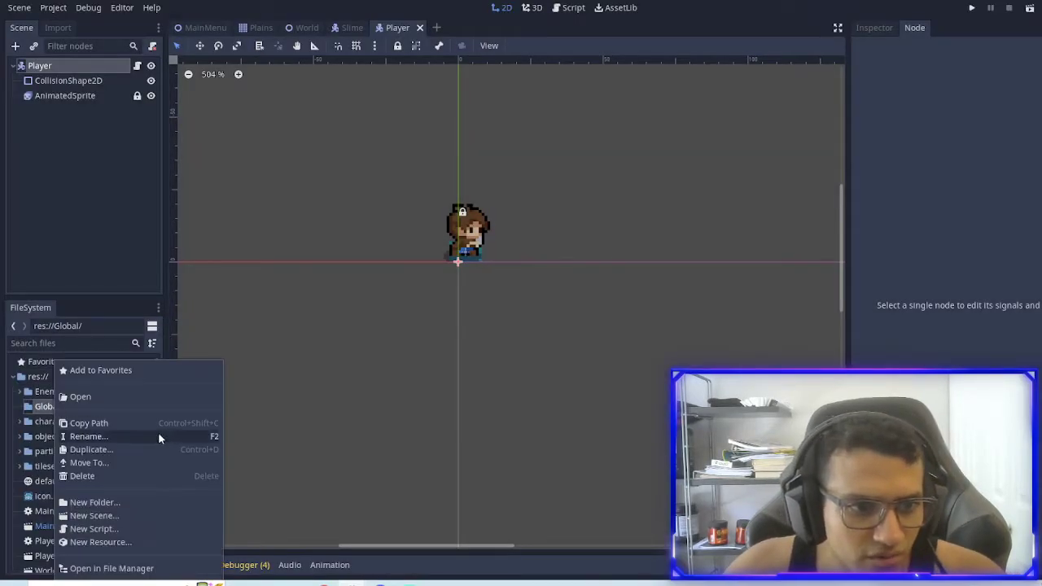
pyautogui.moveTo(105, 454)
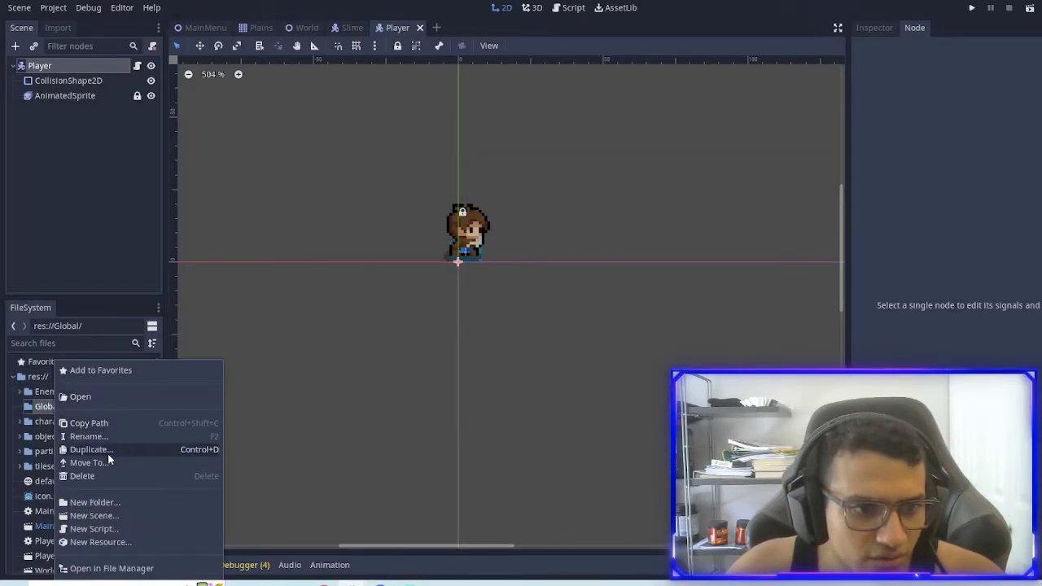
pyautogui.moveTo(114, 529)
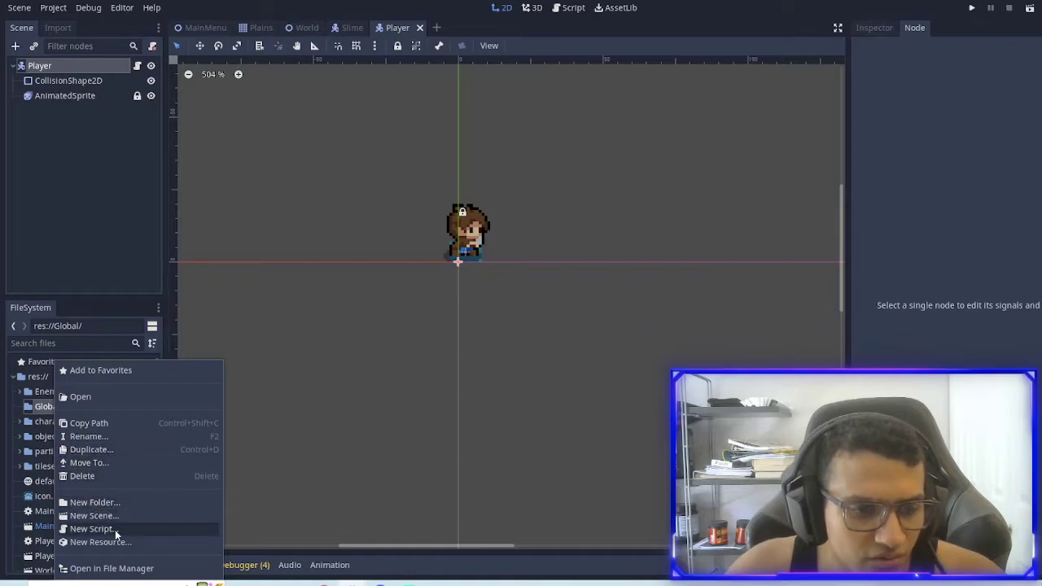
pyautogui.click(91, 529)
pyautogui.write('v')
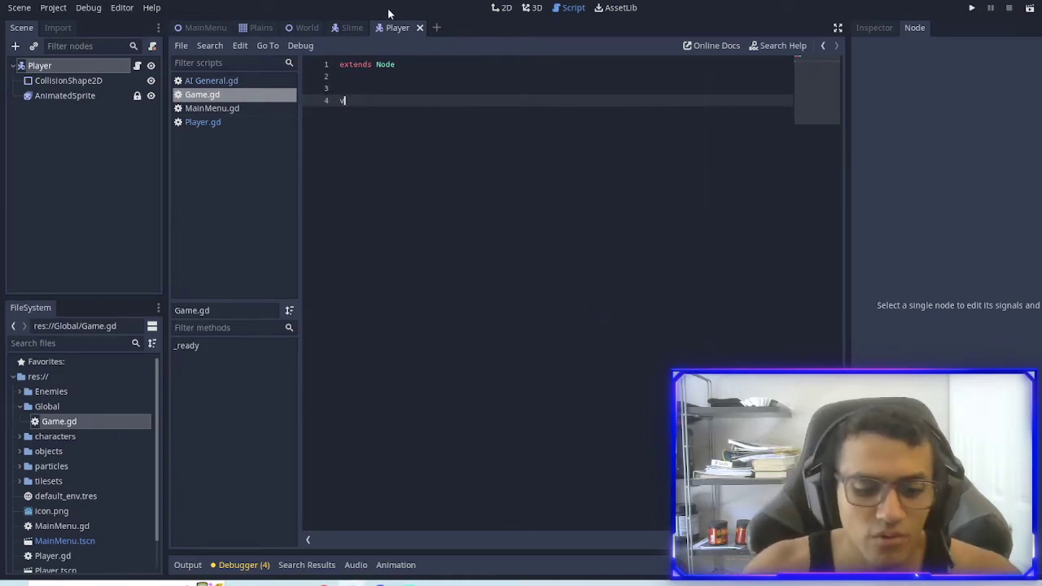
# Declare var player_hp = 10 and var player_mp = 1 in Game.gd
pyautogui.write('ar player')
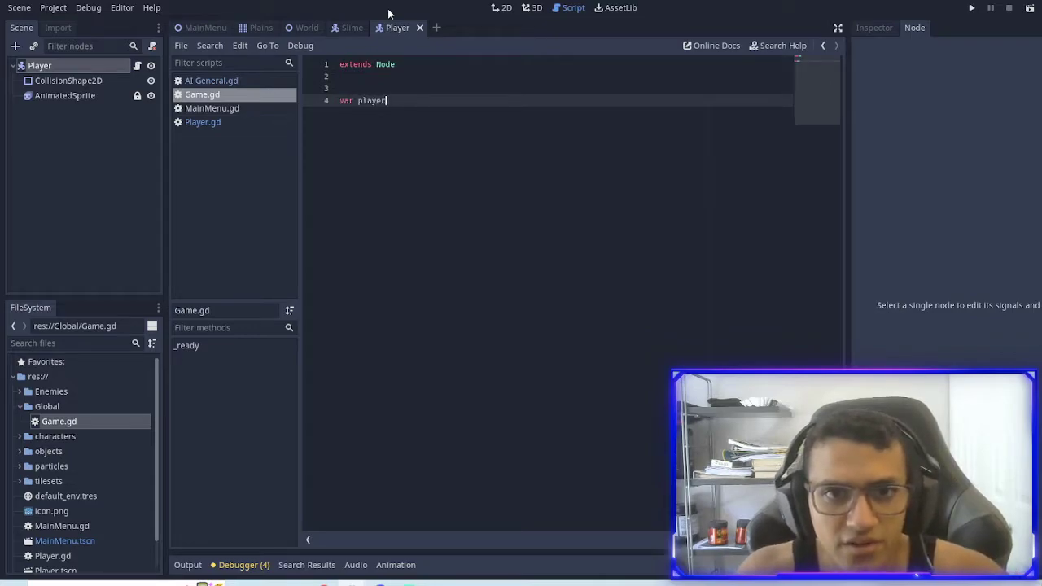
pyautogui.write('_hp')
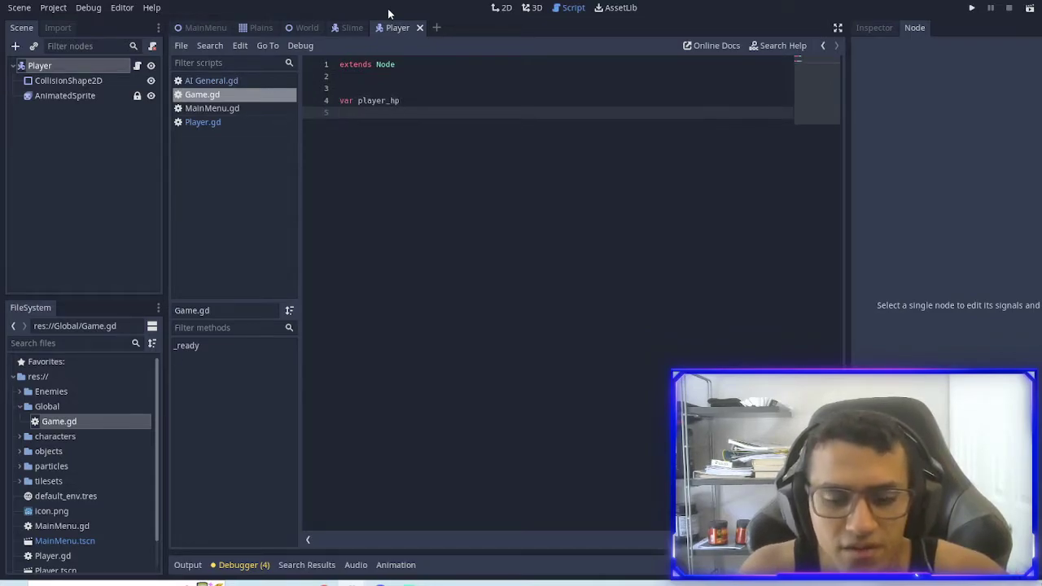
pyautogui.write('= 10')
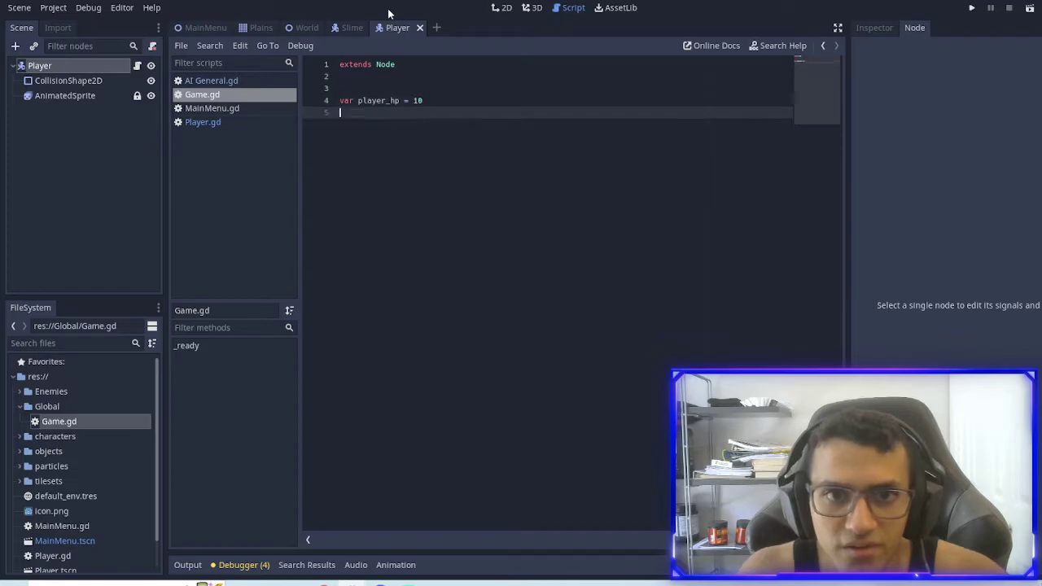
pyautogui.write('var')
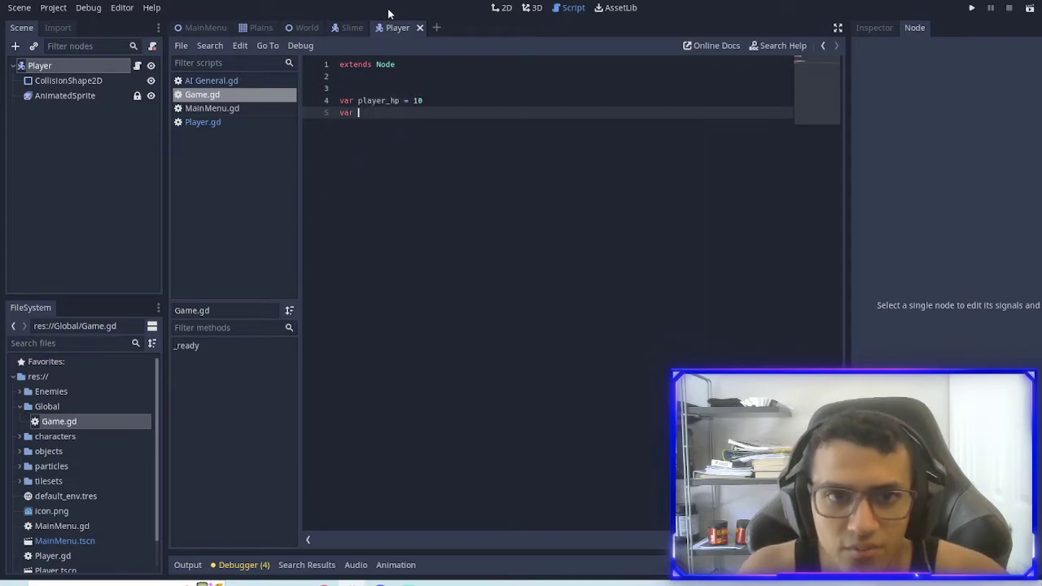
pyautogui.write('player_')
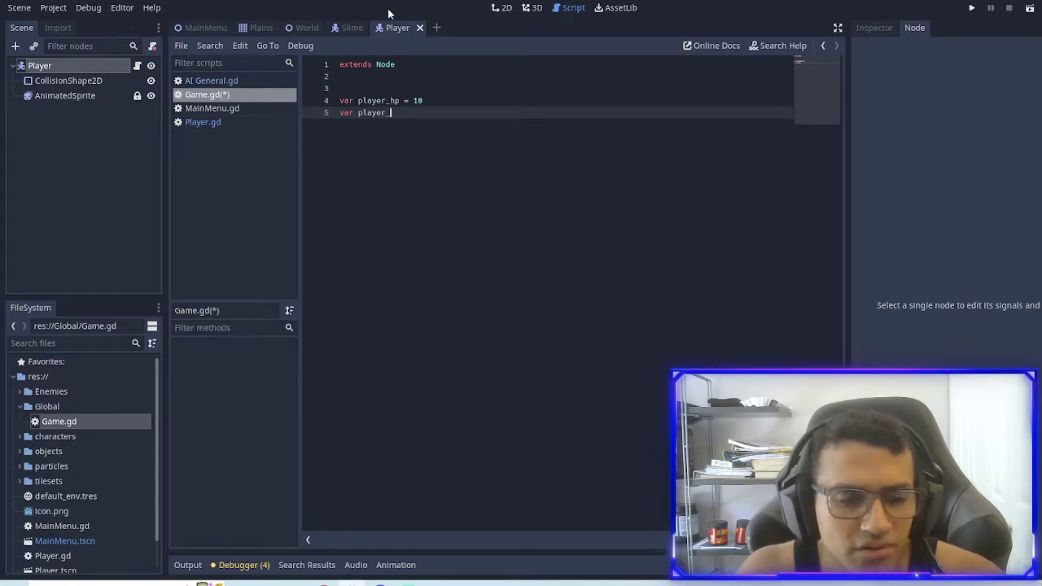
pyautogui.write('m')
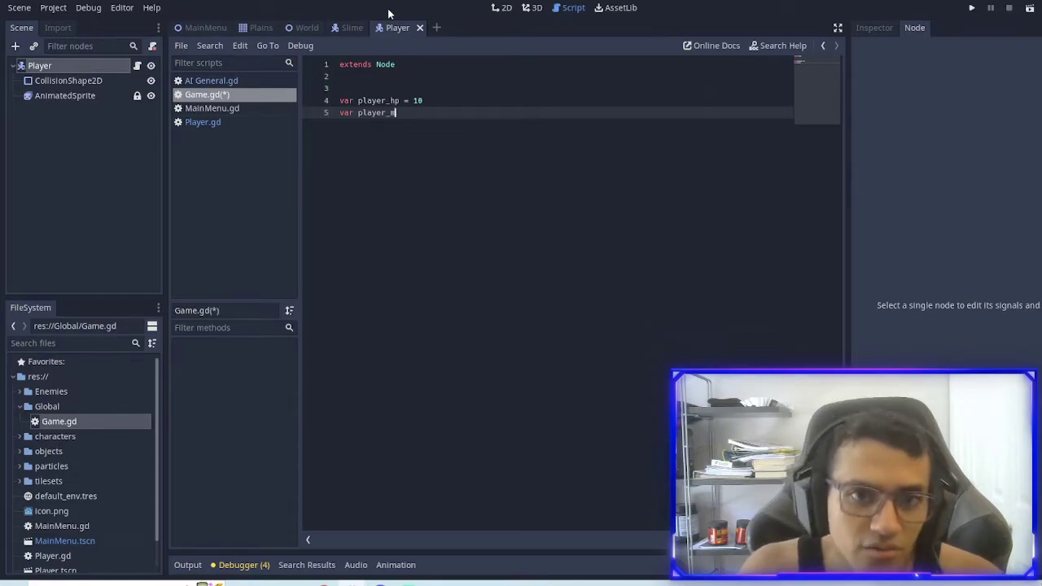
pyautogui.write('p = 1')
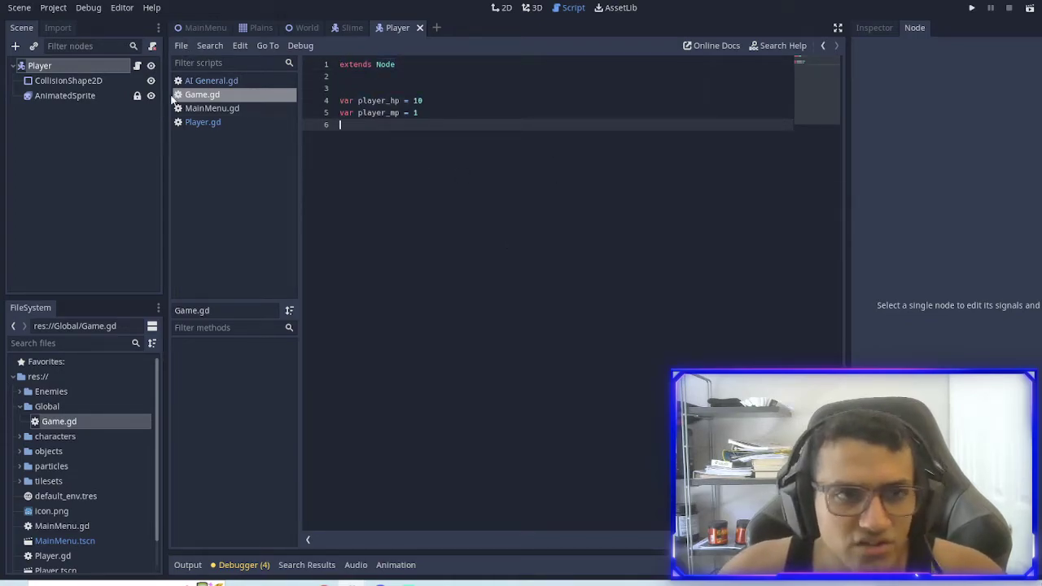
# Add res://Global/Game.gd as the 'Game' autoload in Project Settings, then close them
pyautogui.click(53, 7)
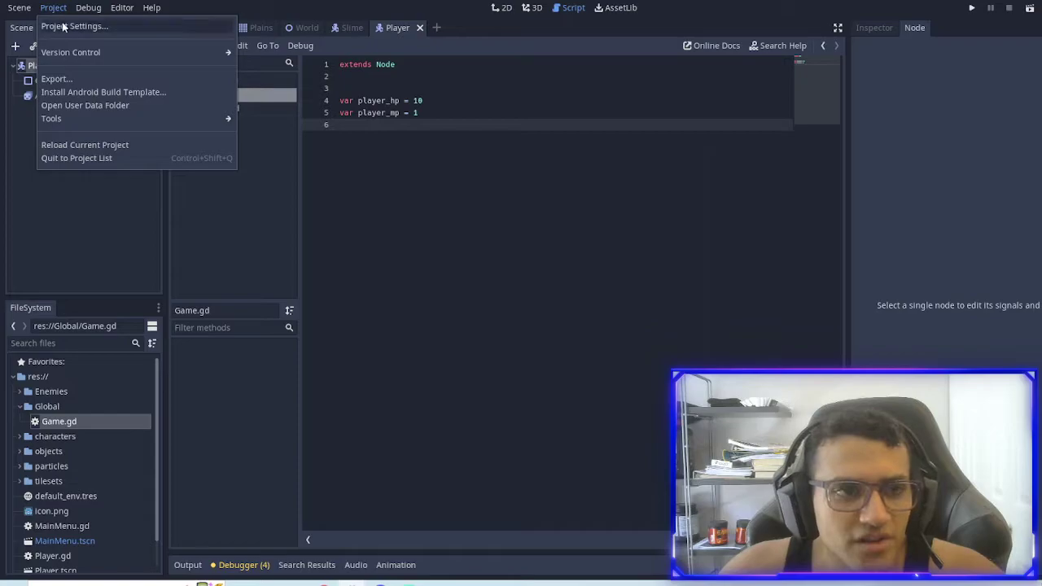
pyautogui.click(75, 26)
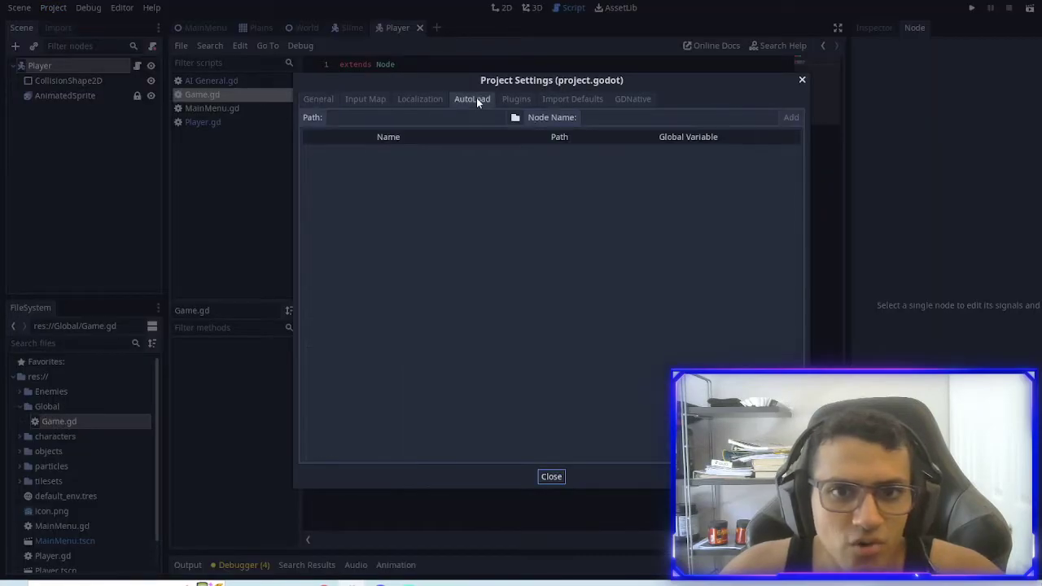
pyautogui.click(415, 117)
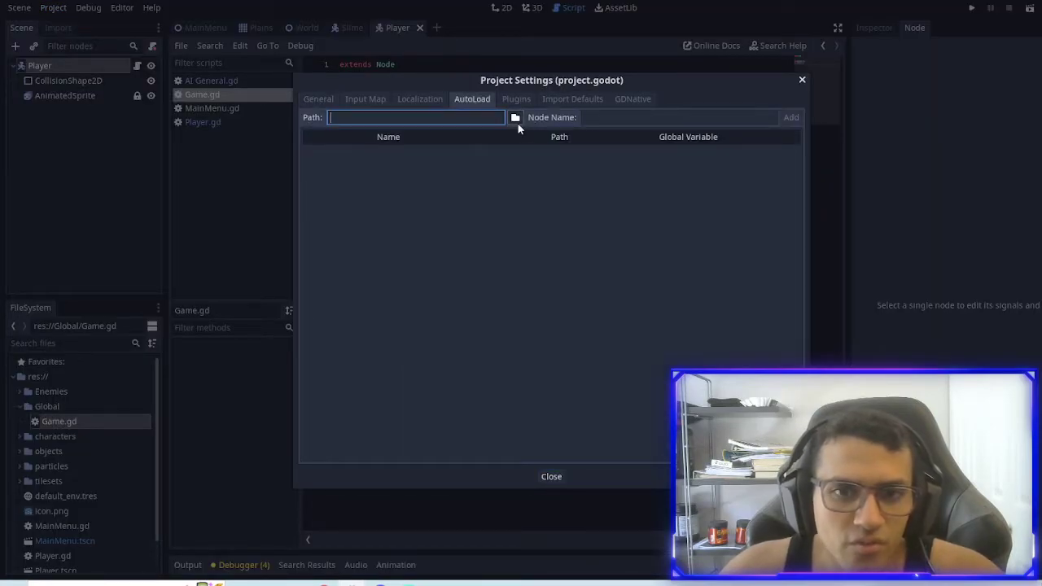
pyautogui.click(515, 117)
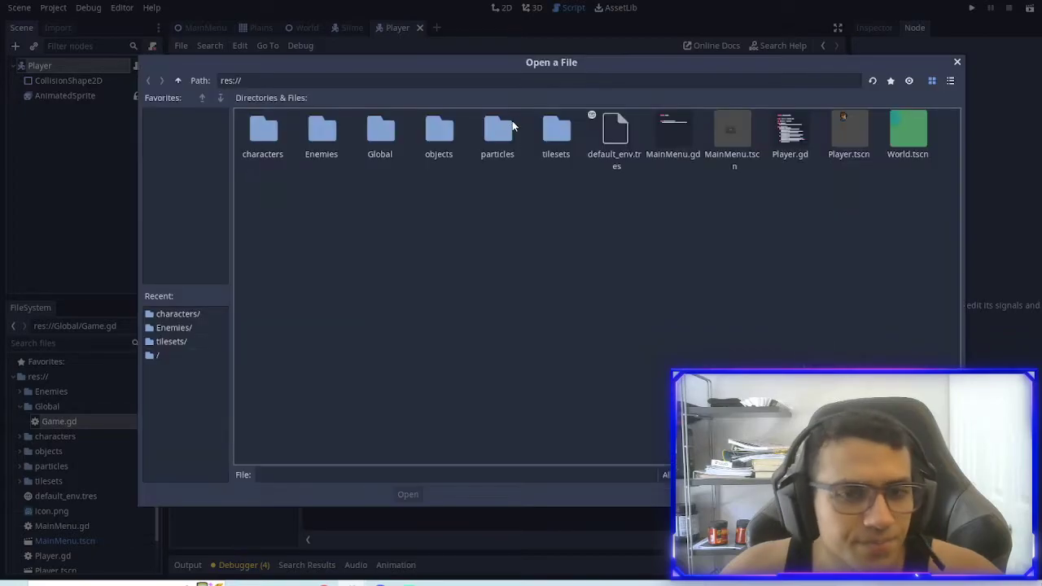
pyautogui.doubleClick(379, 130)
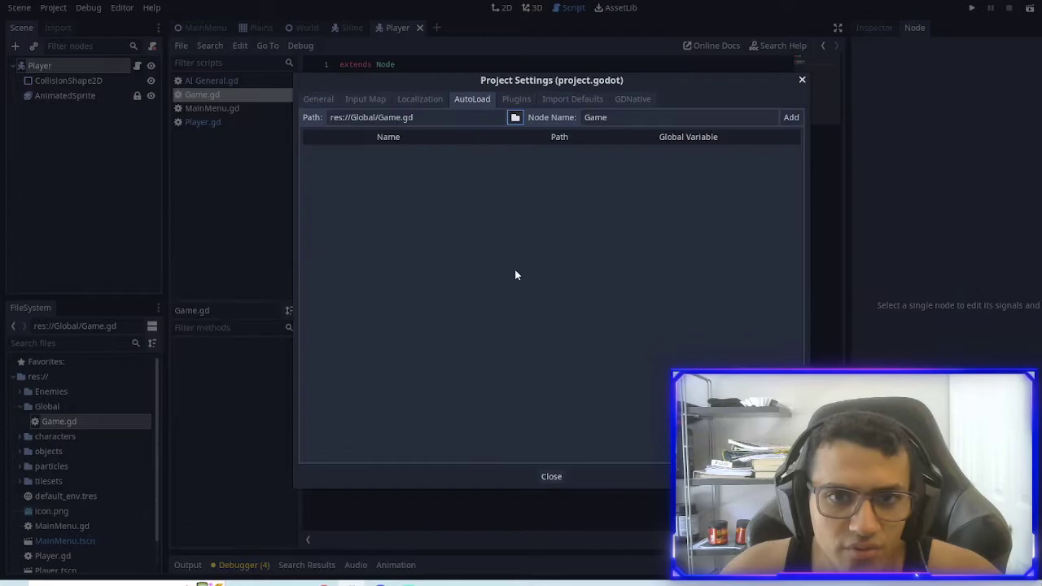
pyautogui.click(790, 116)
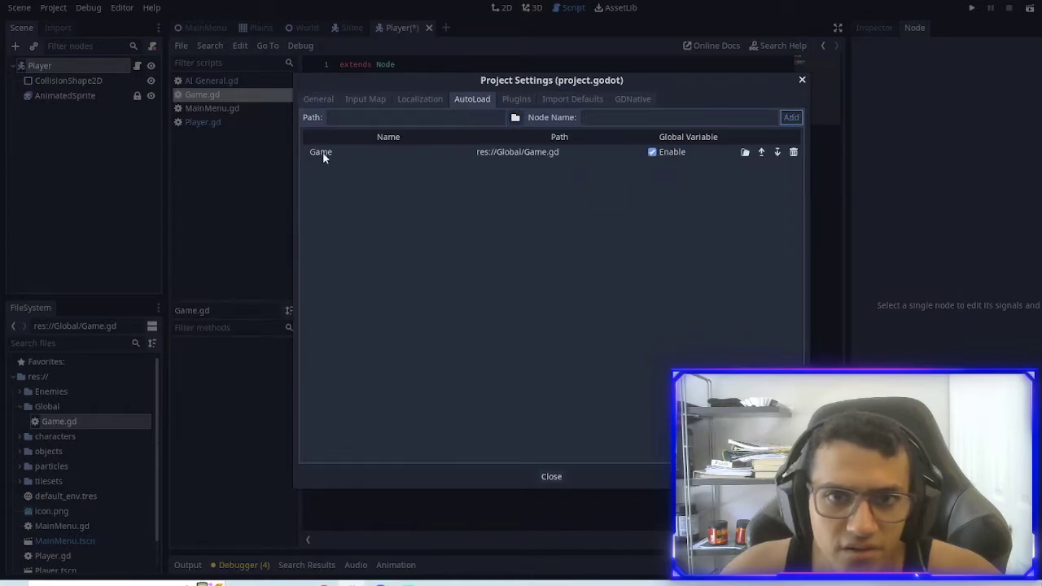
pyautogui.moveTo(749, 152)
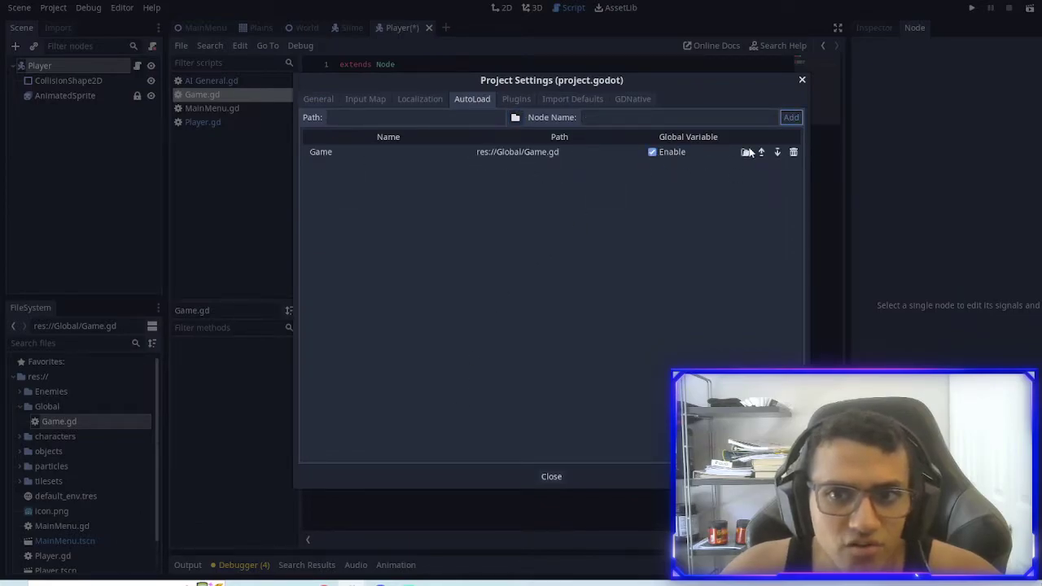
pyautogui.click(551, 476)
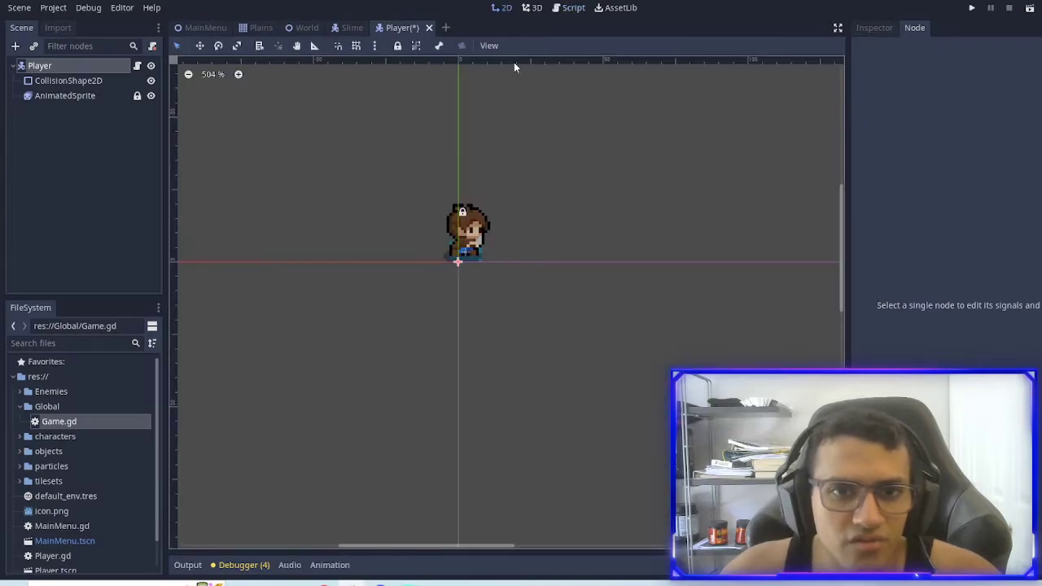
# Review the Player.gd script, then return to the World scene with the player and slime
pyautogui.click(573, 7)
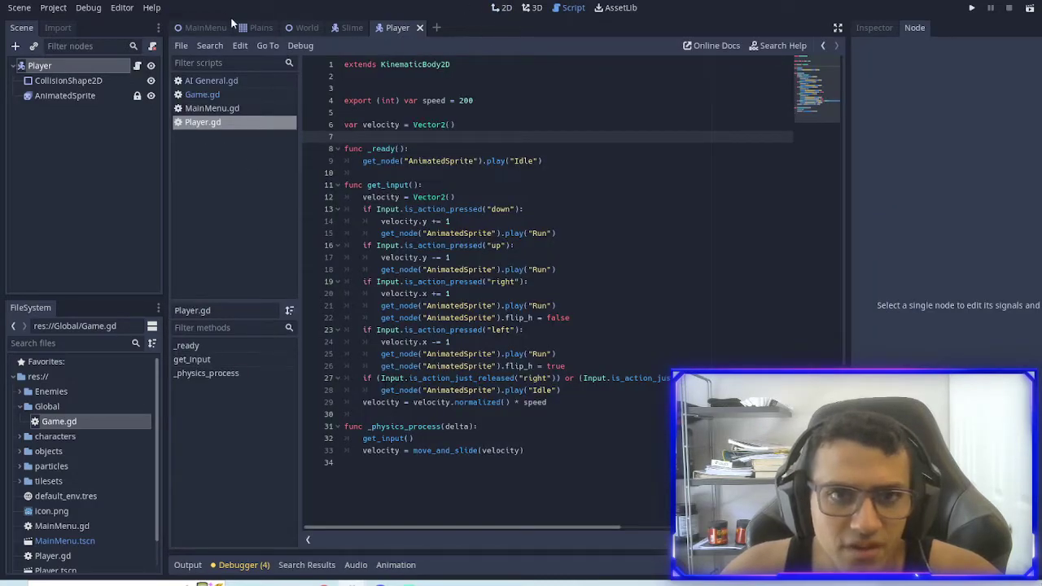
pyautogui.click(307, 27)
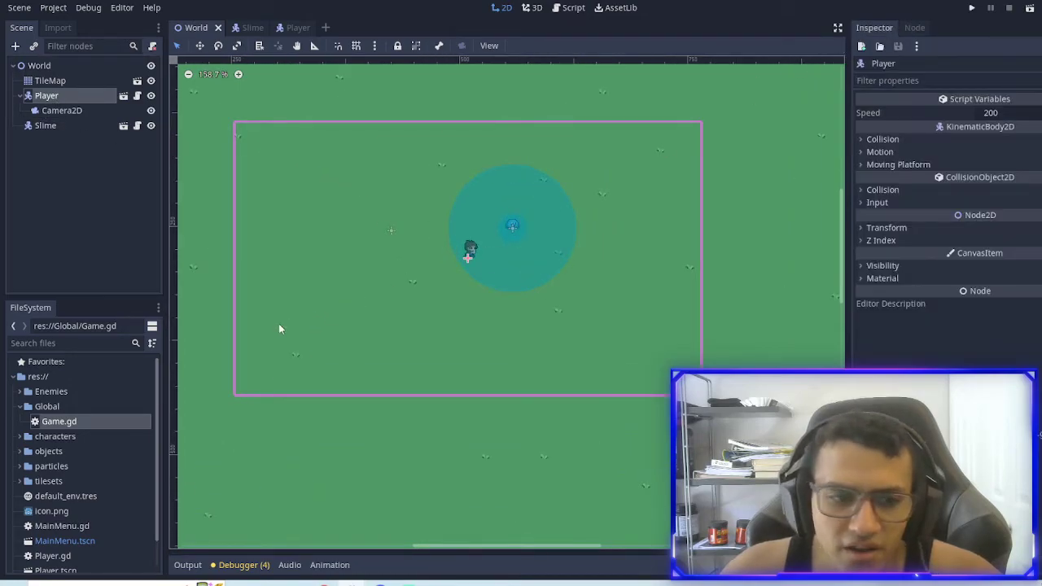
# Add a Label child node under the Player
pyautogui.click(15, 46)
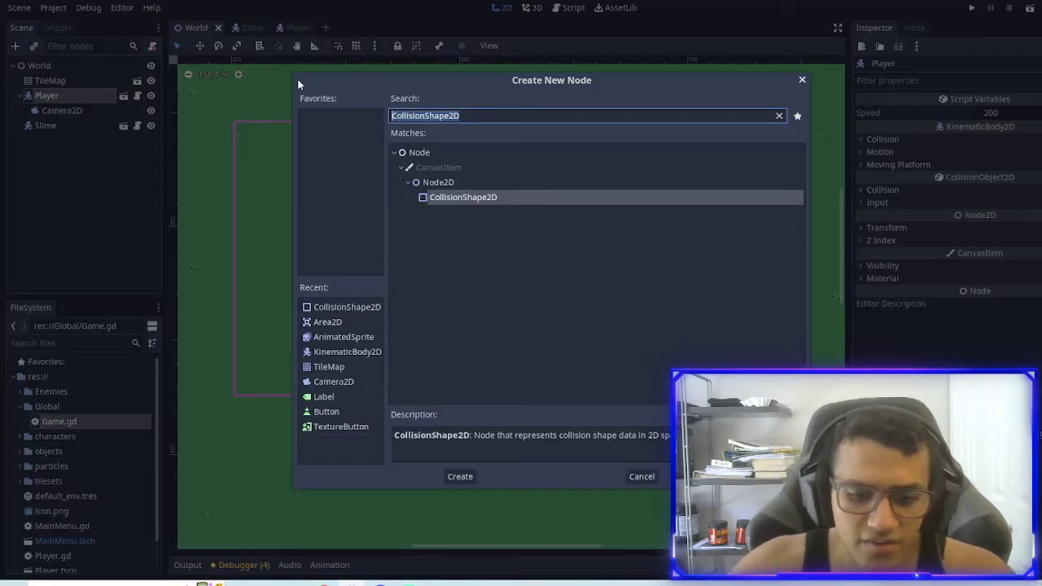
pyautogui.click(460, 476)
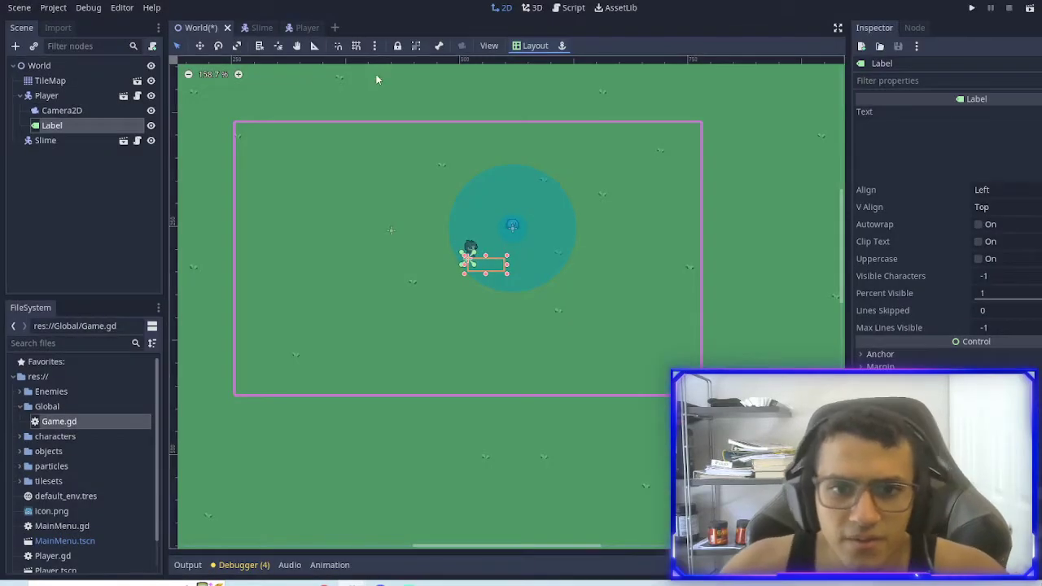
pyautogui.click(45, 140)
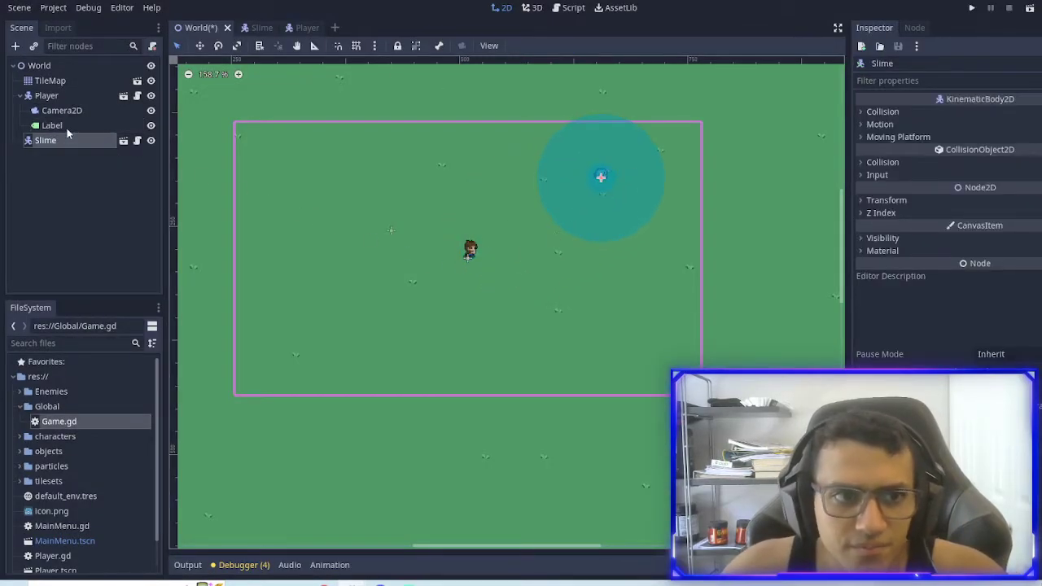
pyautogui.click(52, 125)
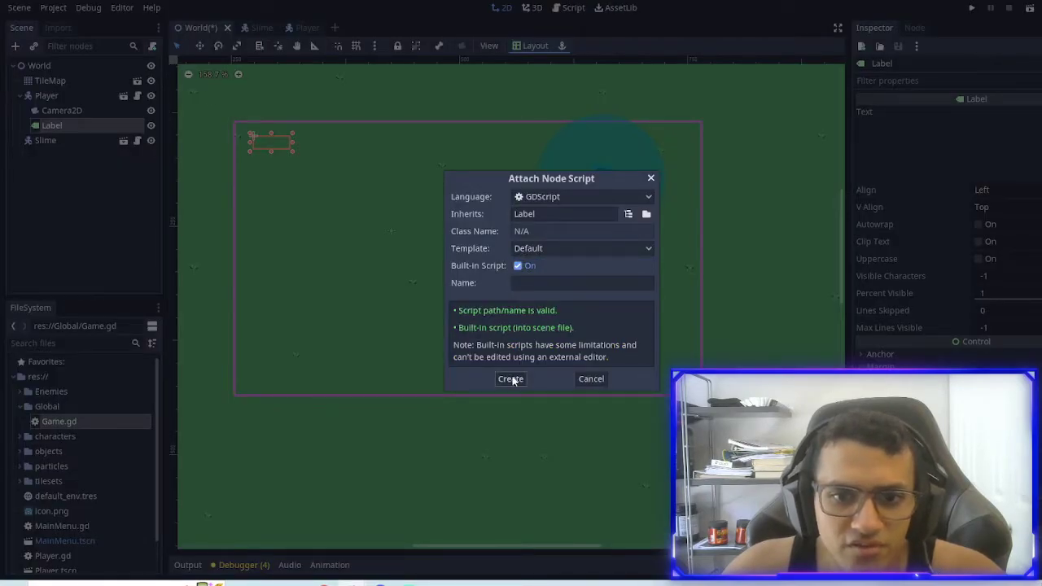
# Give the Label a built-in script setting self.text to Game.player_hp, and run the game
pyautogui.click(510, 379)
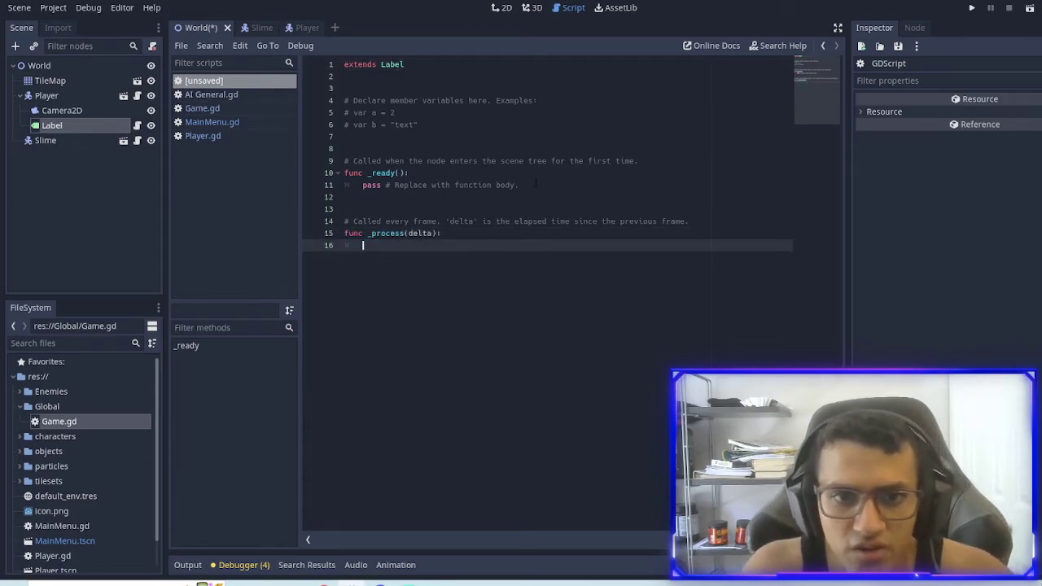
pyautogui.write('self.text =')
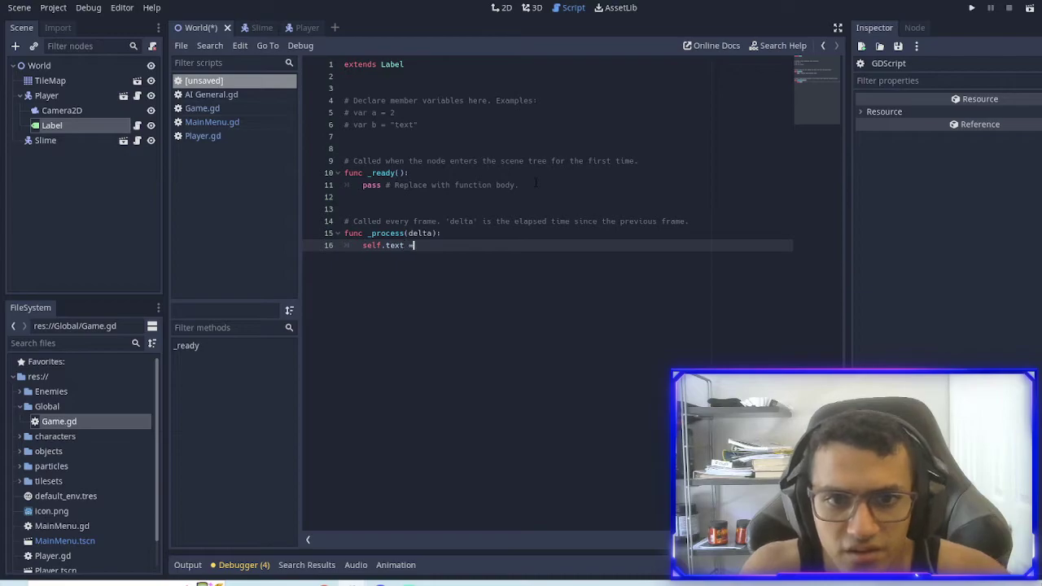
pyautogui.write('G')
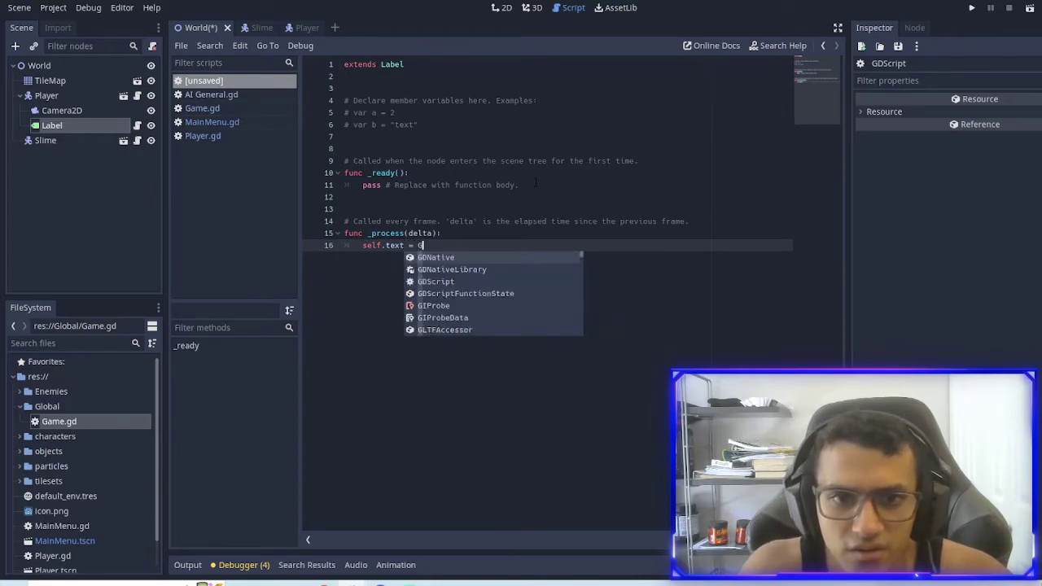
pyautogui.write('Game.player_hp)')
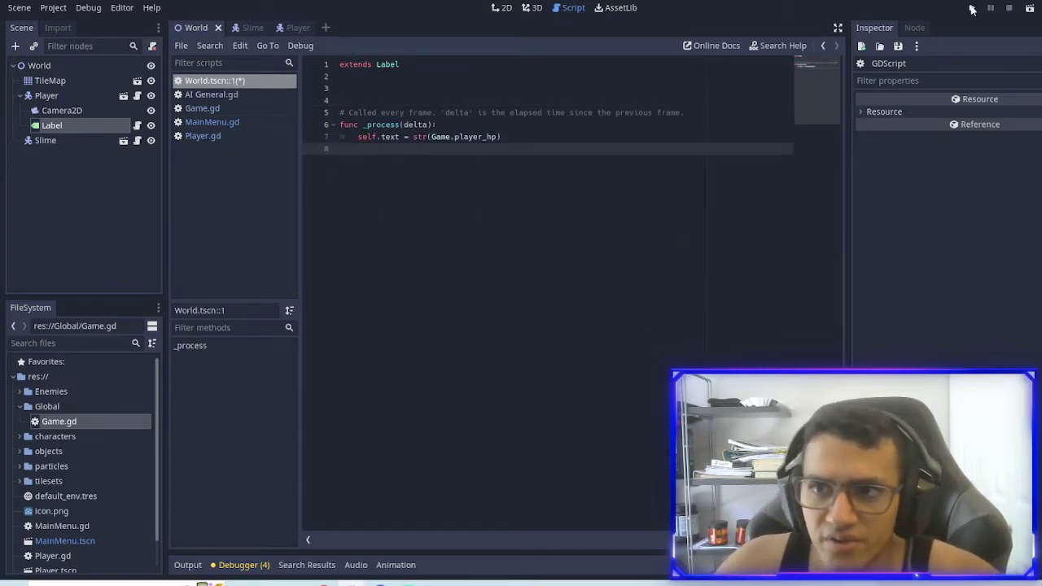
pyautogui.click(972, 8)
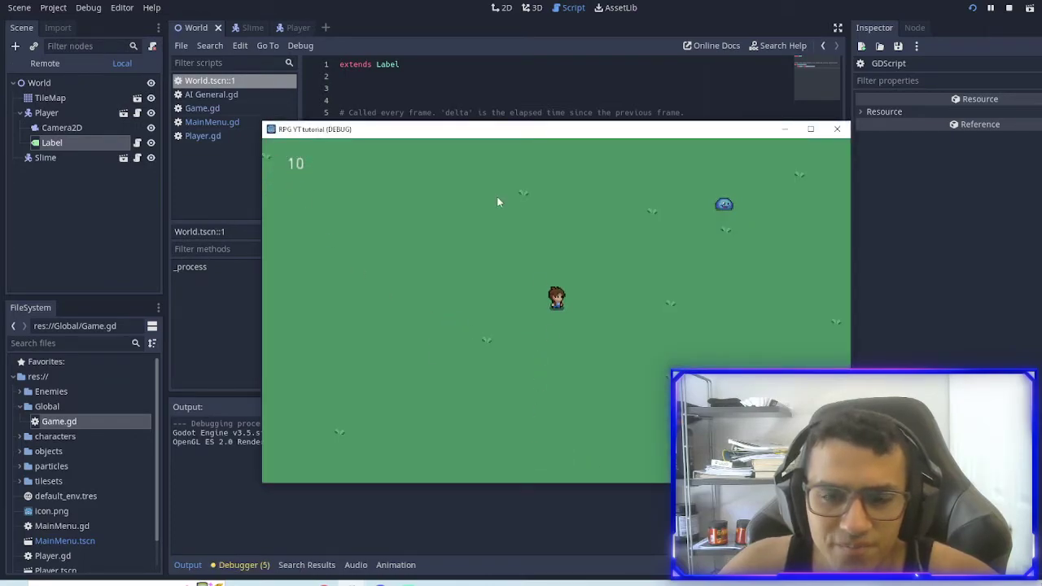
# Add 'Game.player_hp -= 1' to _on_AttackRange_body_entered in the slime's AI General.gd
pyautogui.click(241, 26)
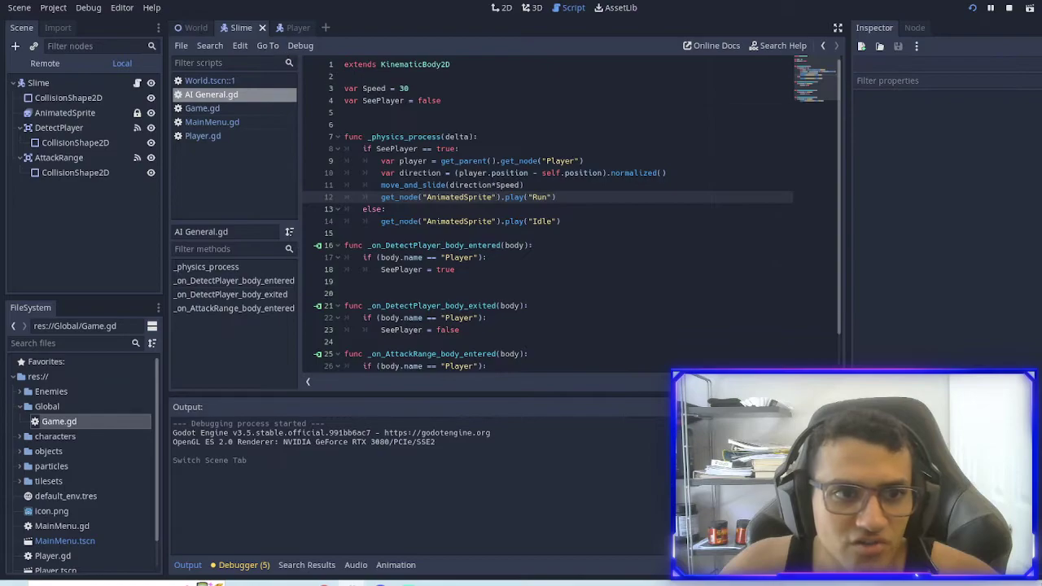
pyautogui.scroll(-3)
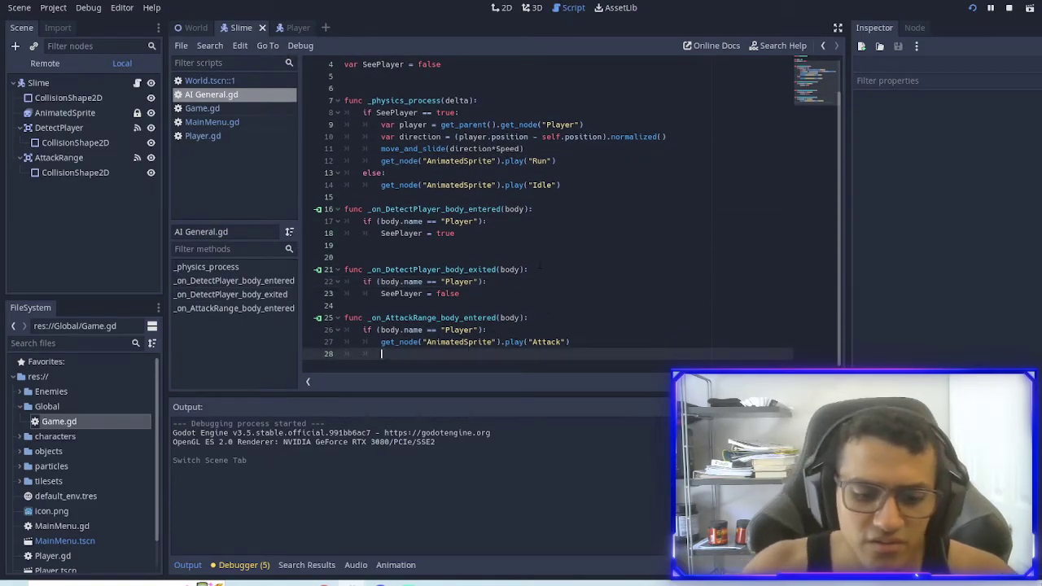
pyautogui.write('Game.')
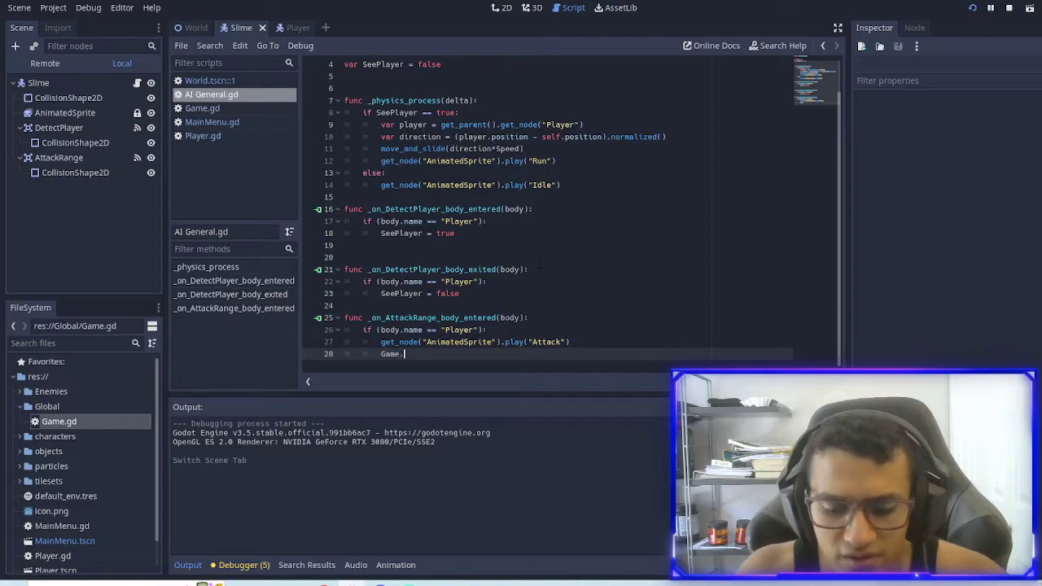
pyautogui.write('player_hp')
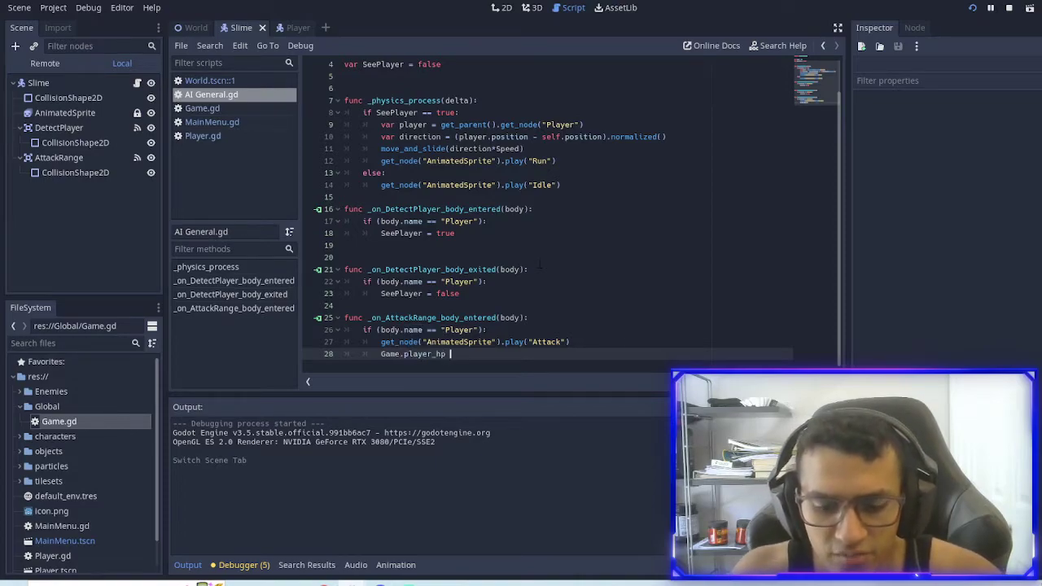
pyautogui.write('-= 1')
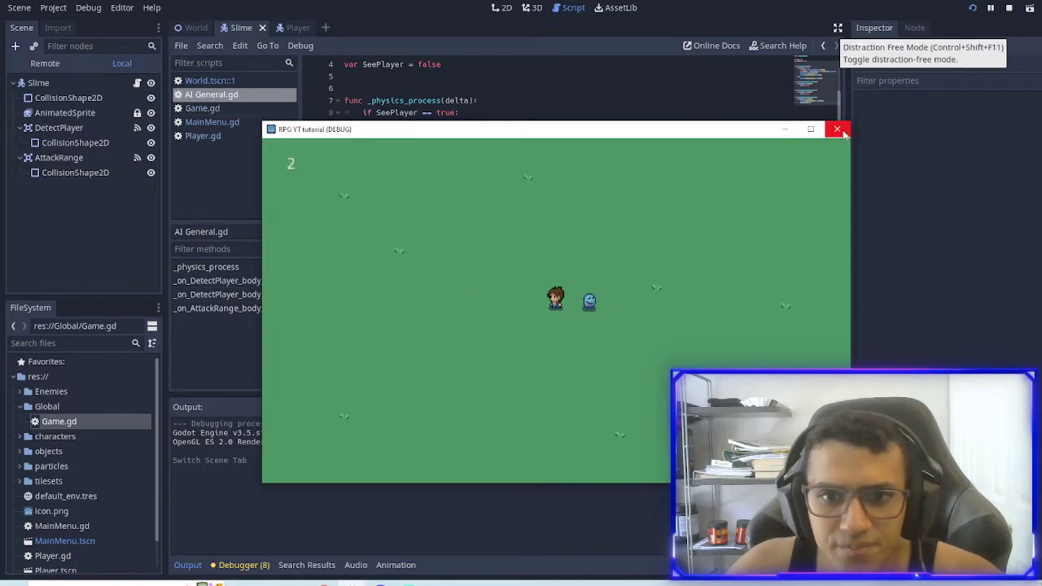
# Stop the game and add 'if Game.player_hp == 0' to Player.gd's _physics_process
pyautogui.click(837, 128)
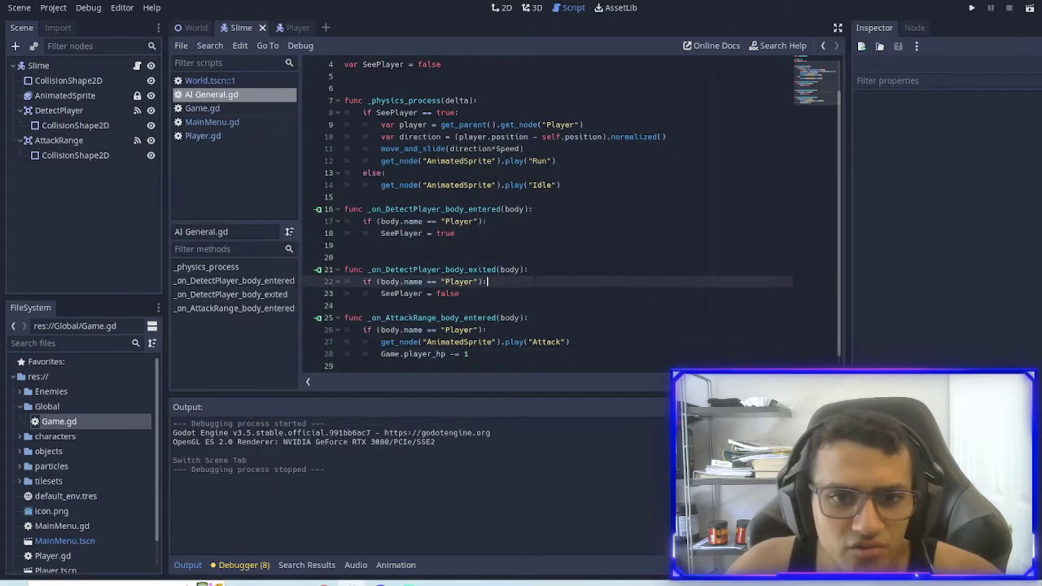
pyautogui.scroll(3)
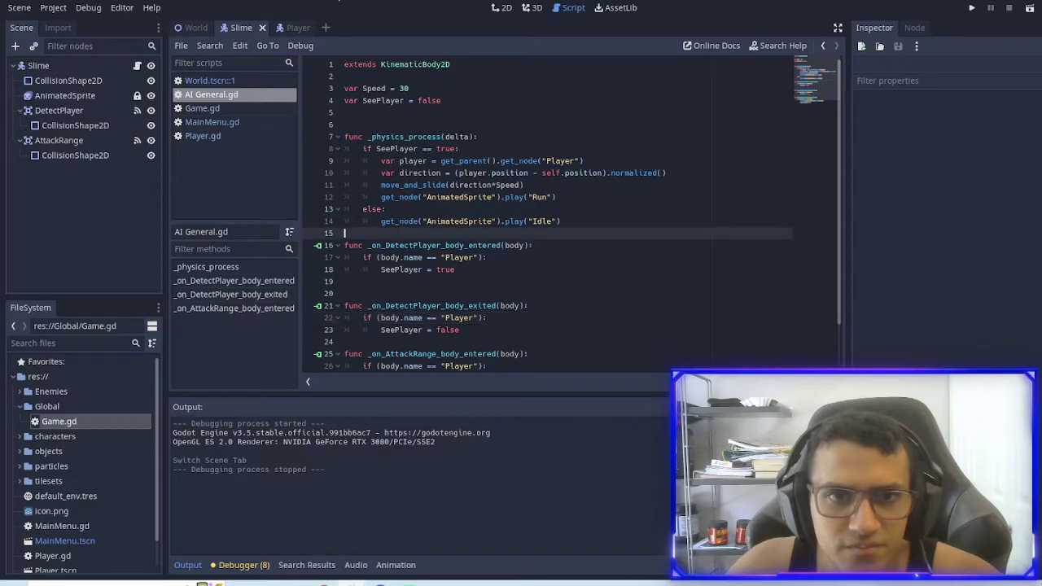
pyautogui.click(286, 27)
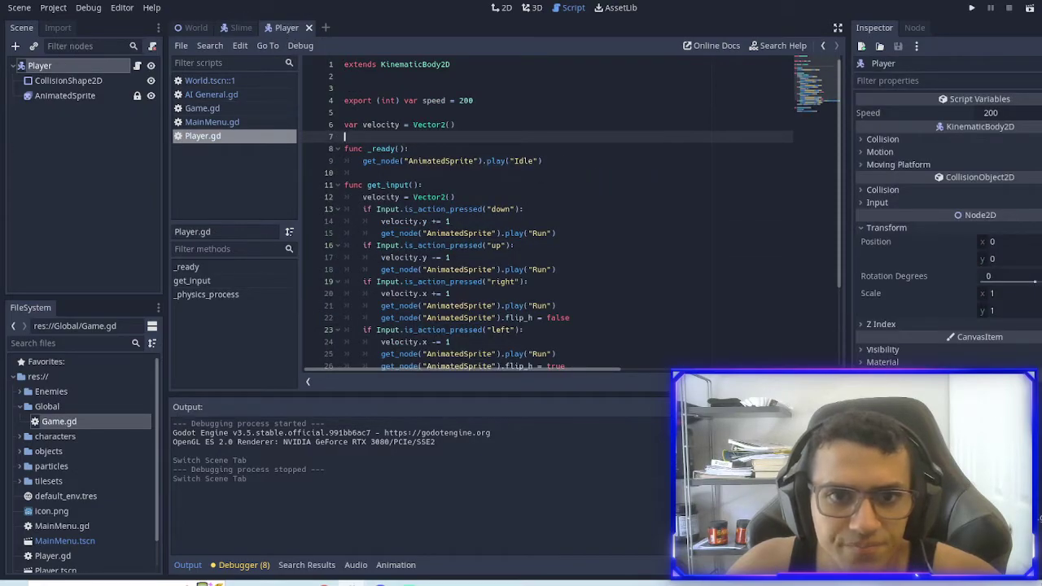
pyautogui.scroll(-3)
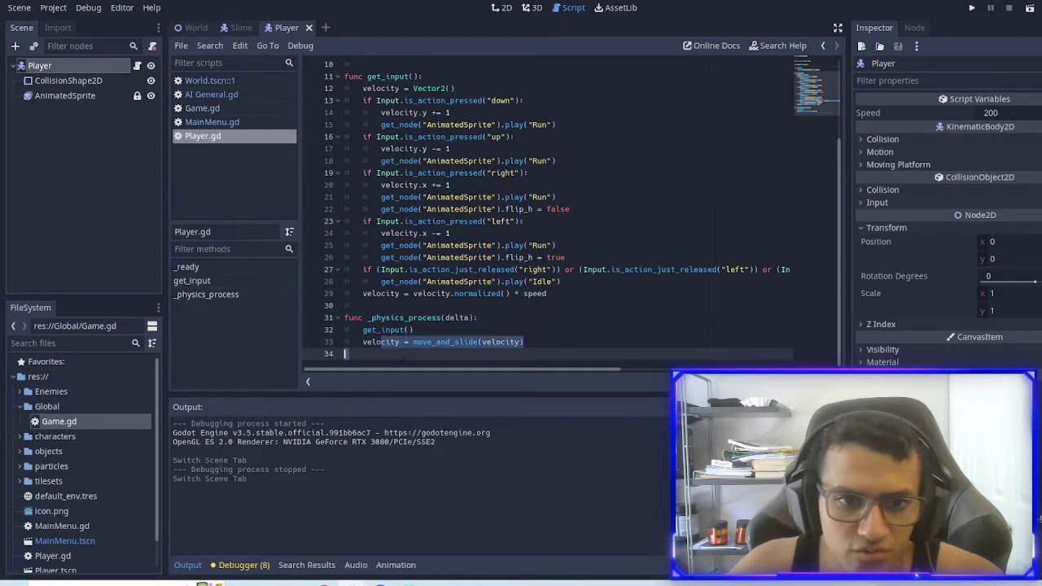
pyautogui.write('if')
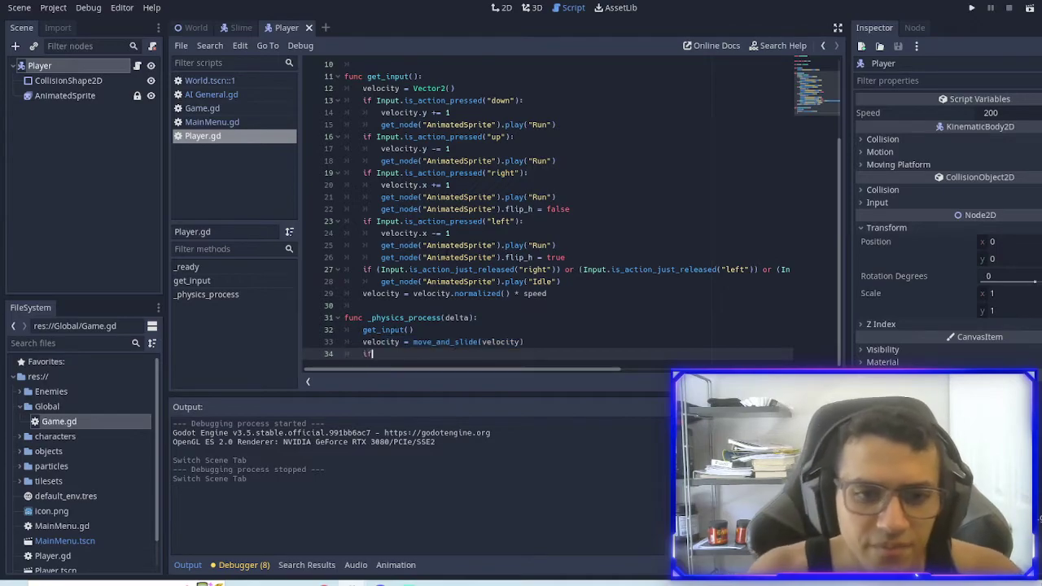
pyautogui.write('Game.pla')
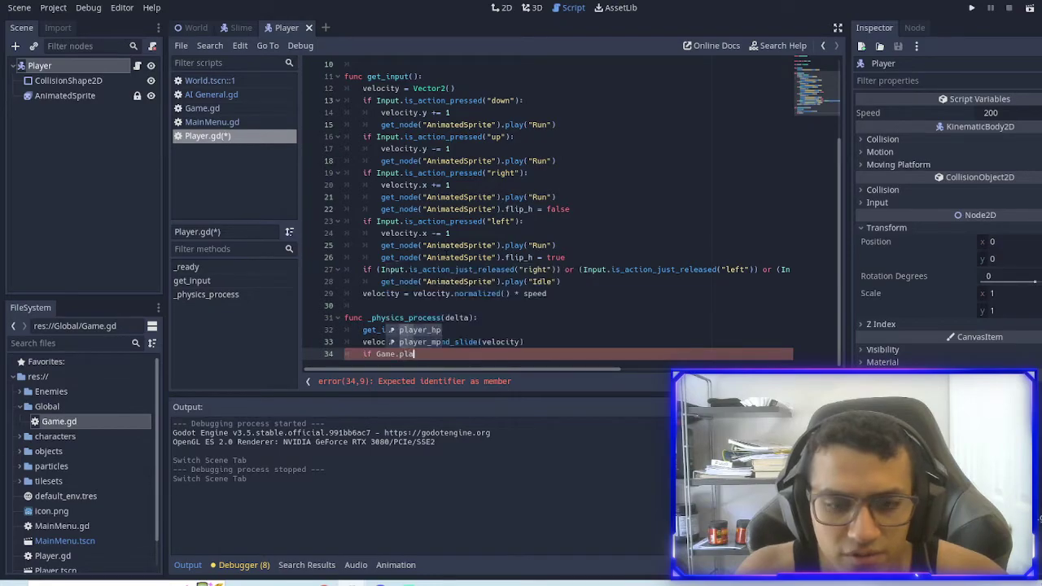
pyautogui.write('Game.player_hp == 0:')
pyautogui.write('self.queue_free()')
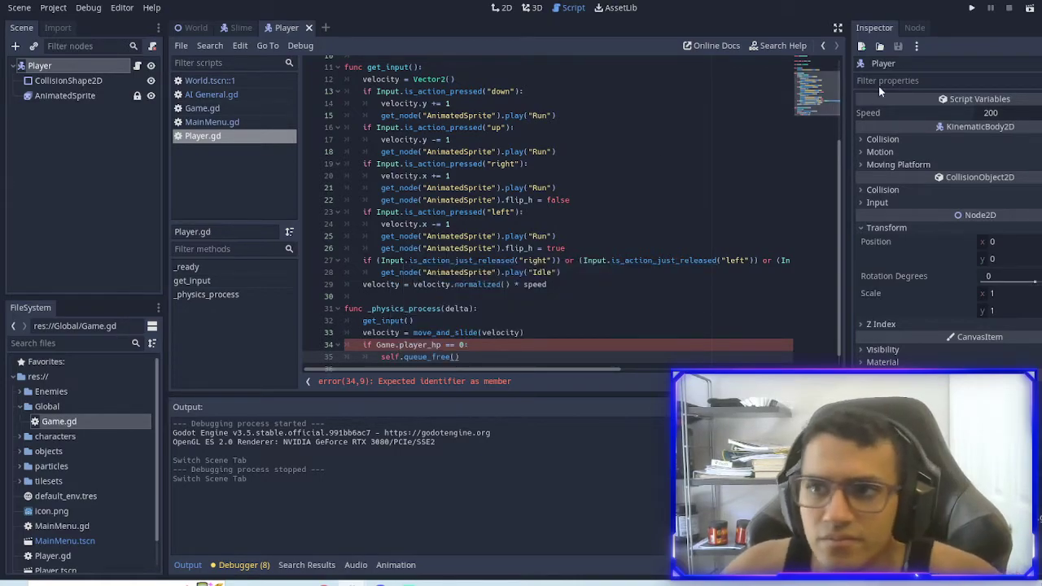
# Check player_hp in Game.gd, then run the game and close it again
pyautogui.click(202, 108)
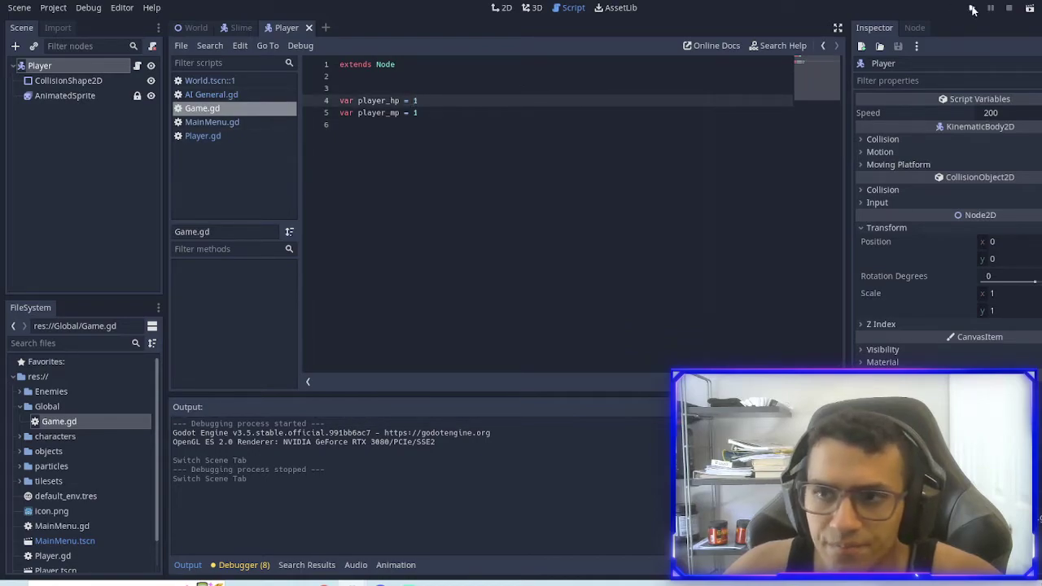
pyautogui.click(973, 9)
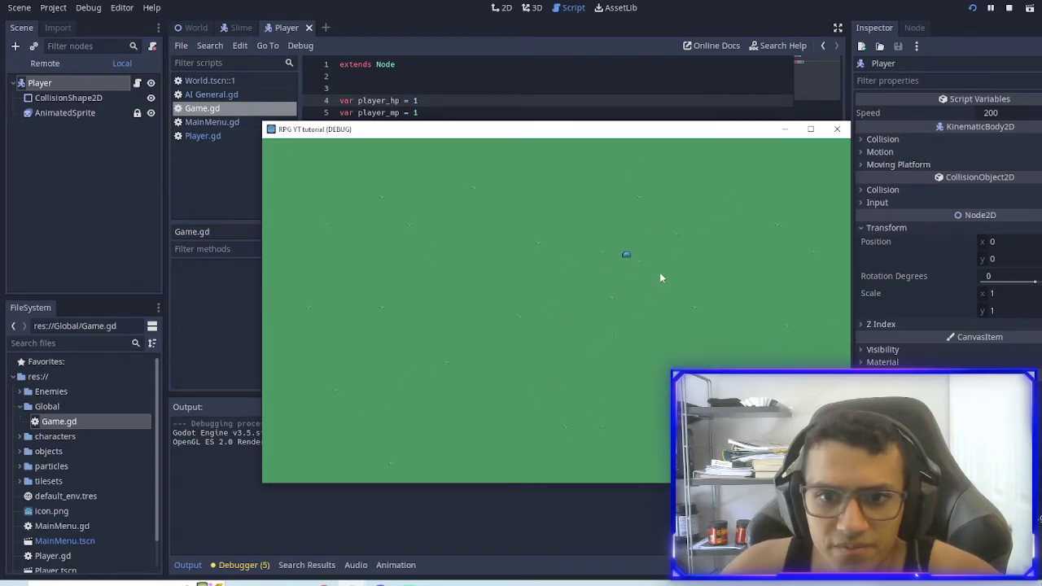
pyautogui.moveTo(549, 323)
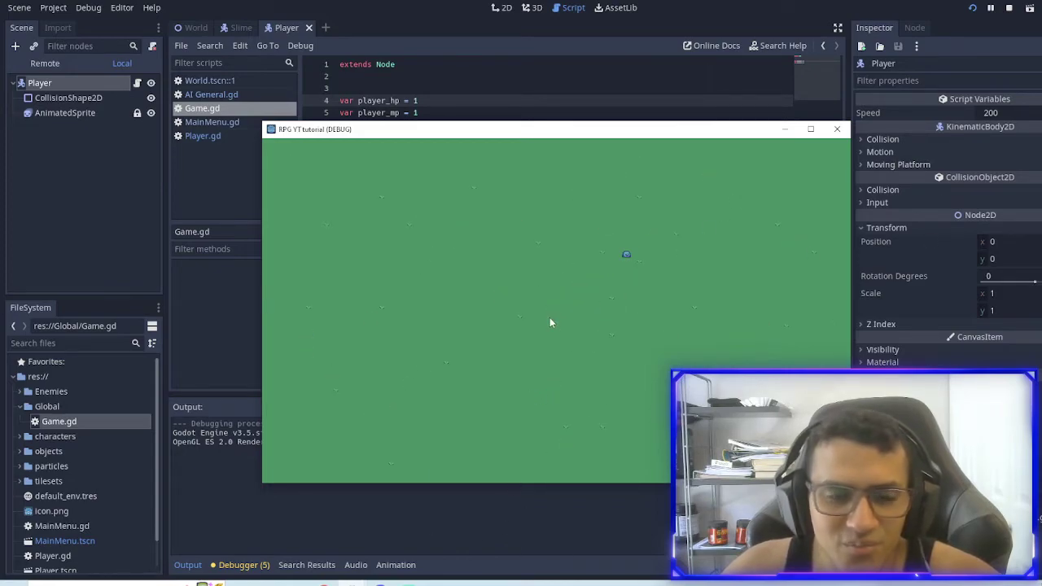
pyautogui.moveTo(687, 335)
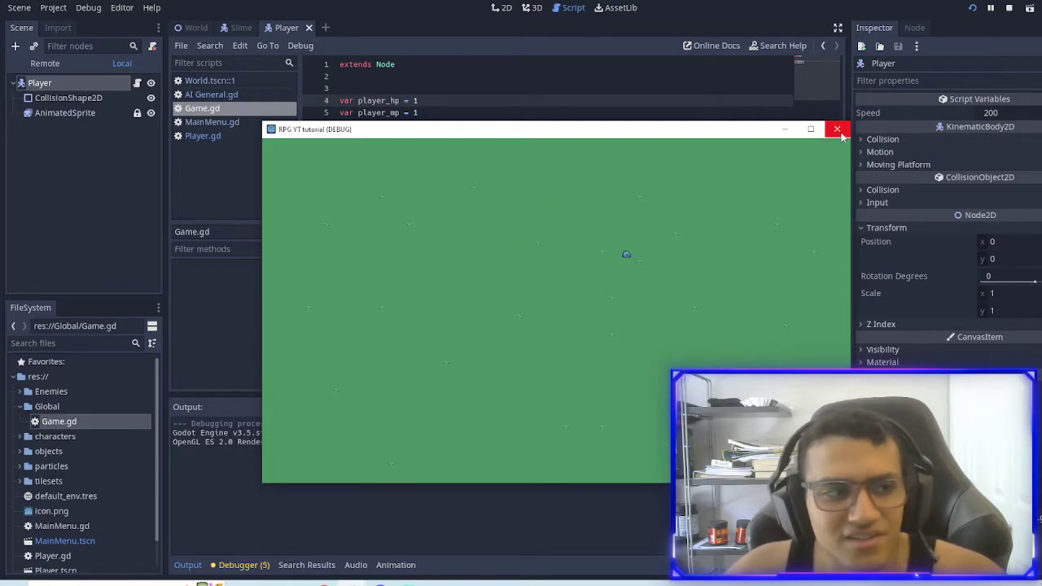
pyautogui.click(838, 129)
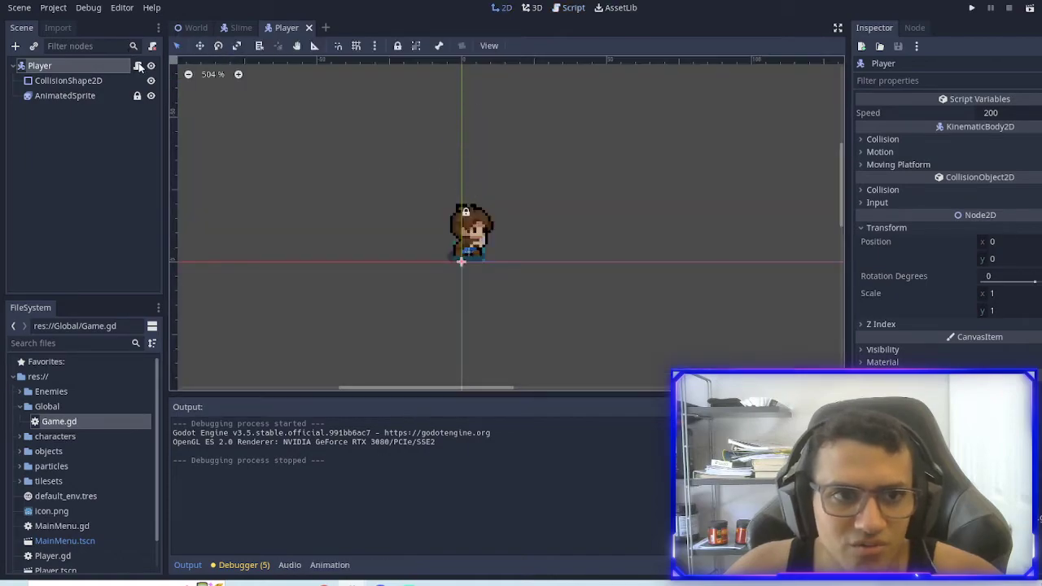
# Remove the 'if Game.player_hp == 0' free-player block from Player.gd and return to 2D view
pyautogui.rightClick(423, 316)
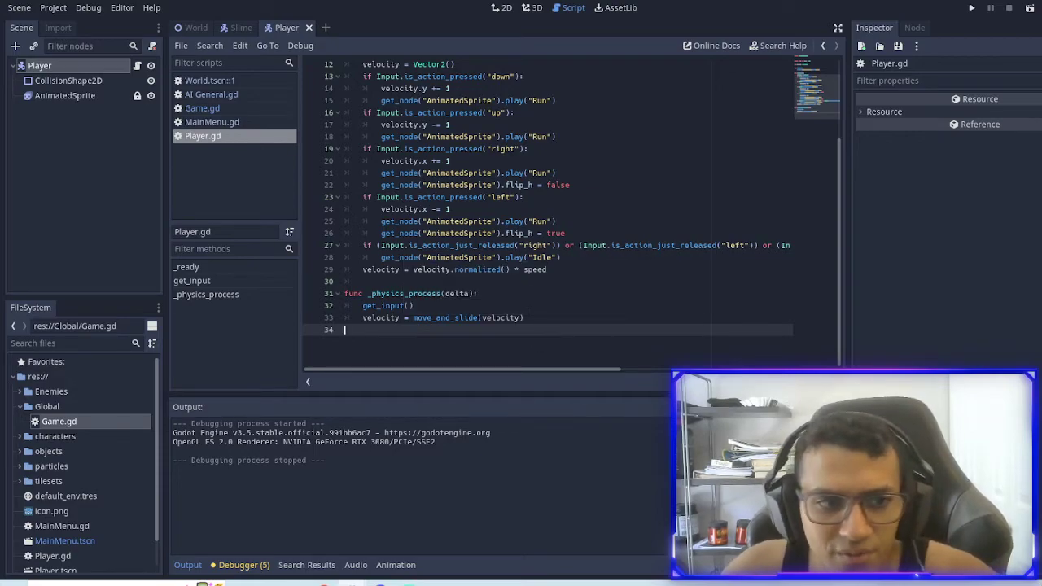
pyautogui.scroll(3)
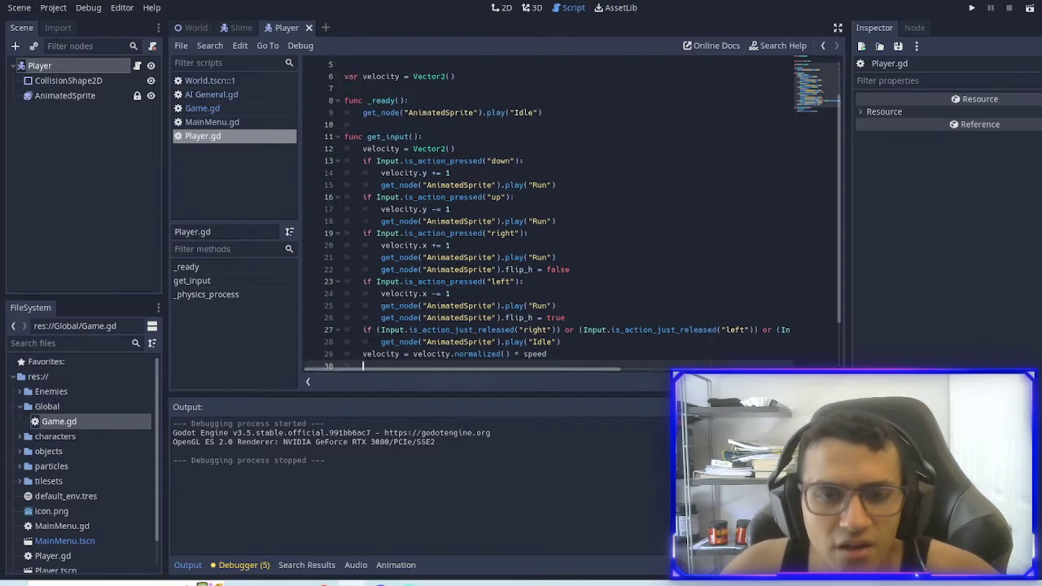
pyautogui.click(505, 7)
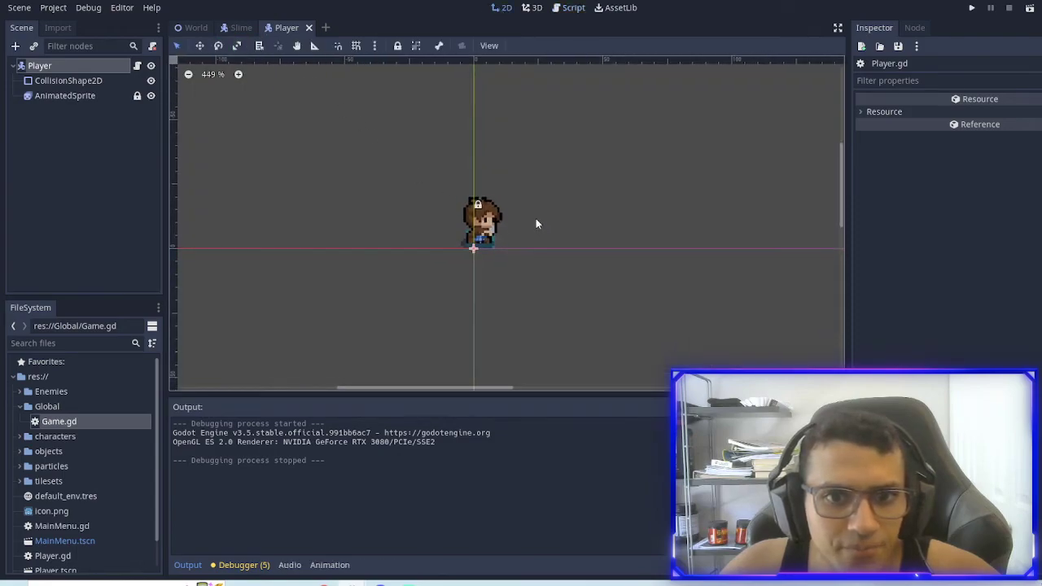
pyautogui.scroll(-3)
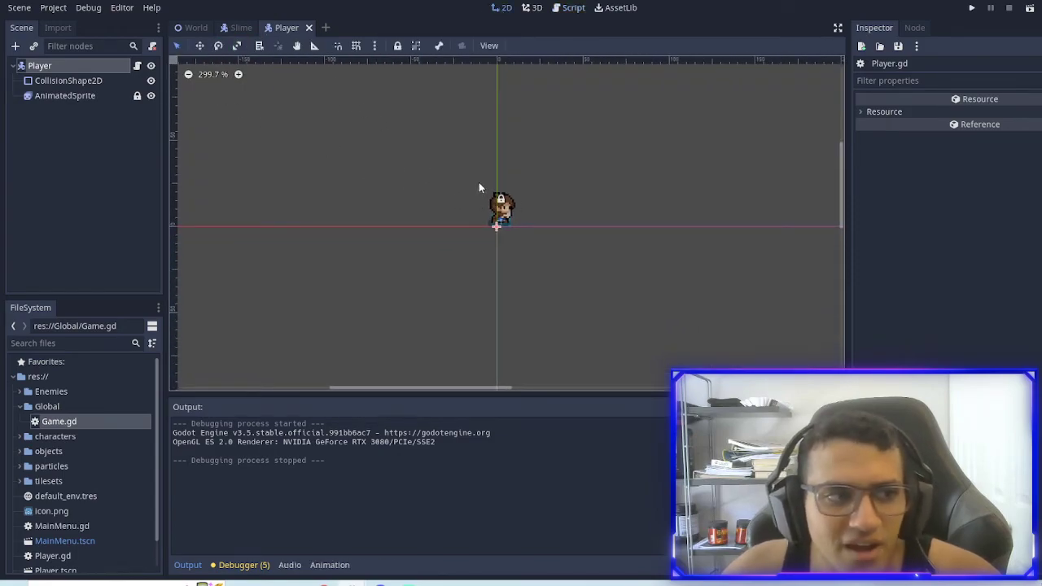
pyautogui.moveTo(401, 214)
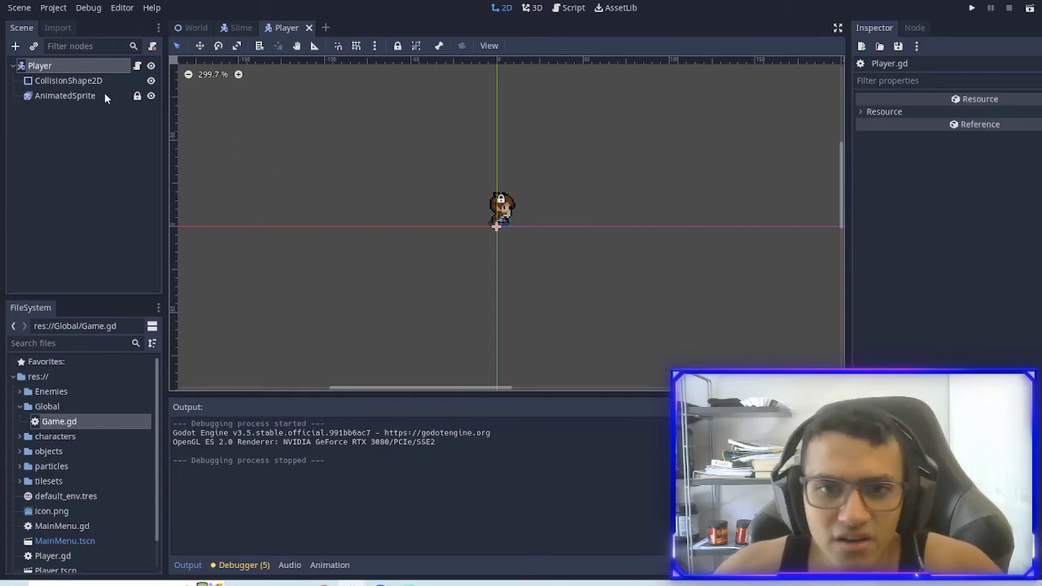
# Select the player's AnimatedSprite to view its Attack, Death, Idle and Run animations
pyautogui.click(65, 95)
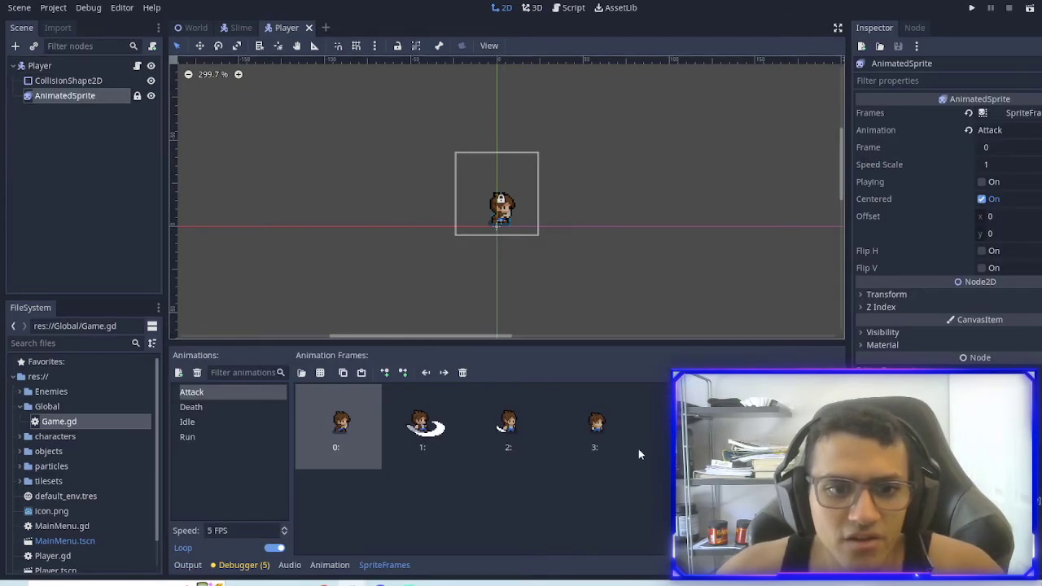
pyautogui.moveTo(195, 399)
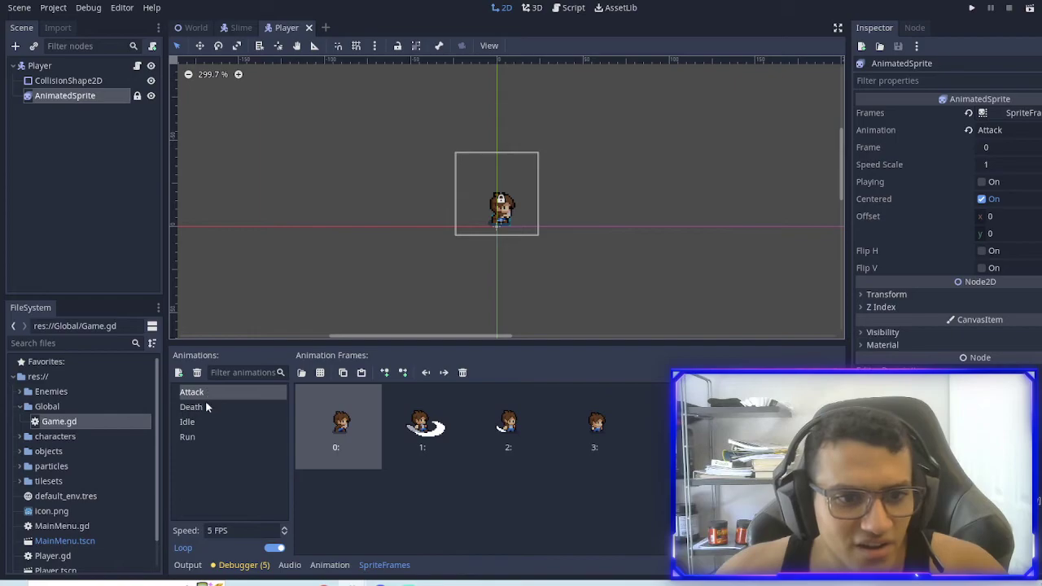
pyautogui.moveTo(819, 182)
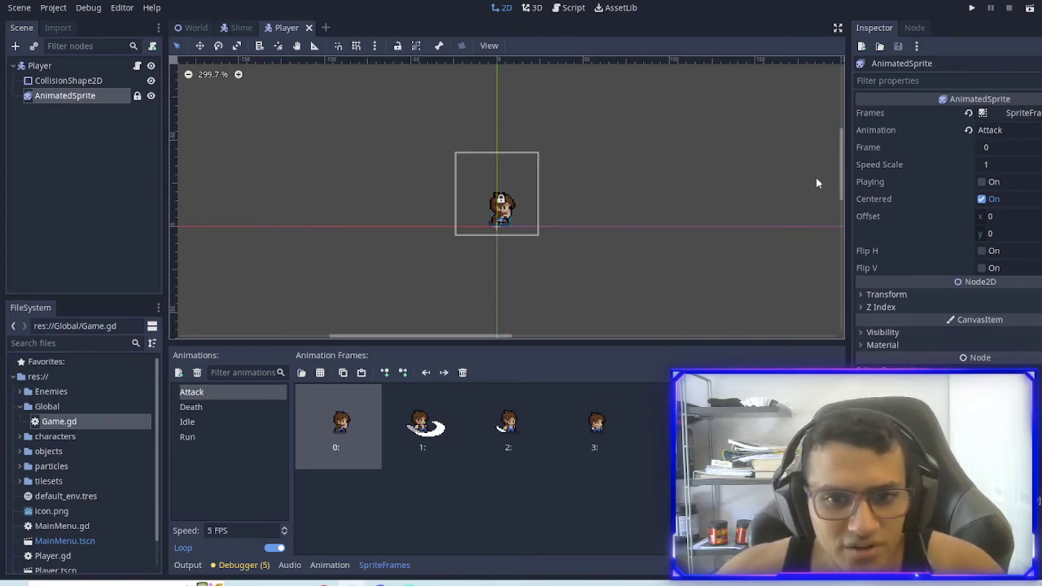
pyautogui.moveTo(495, 195)
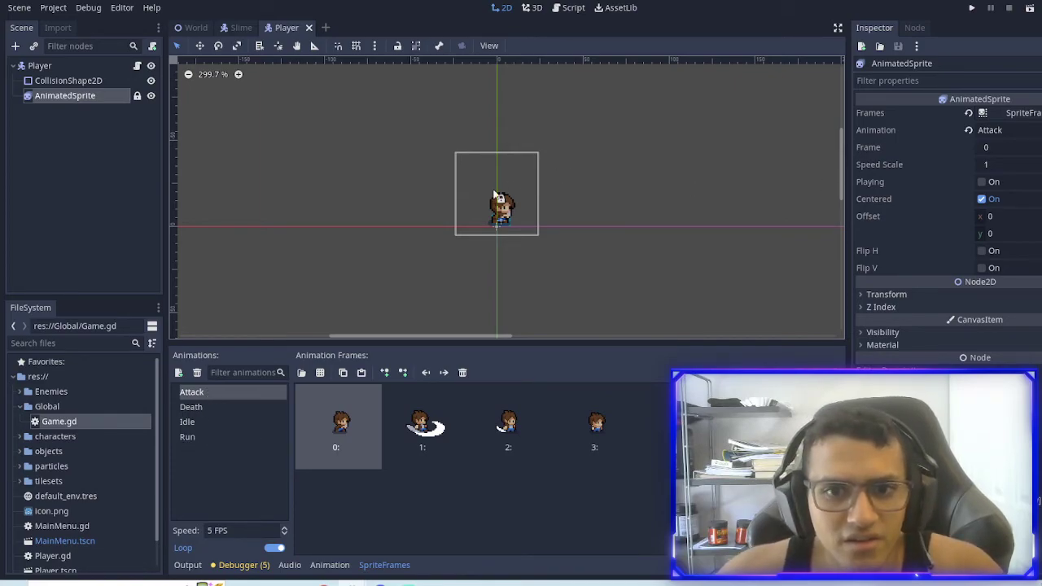